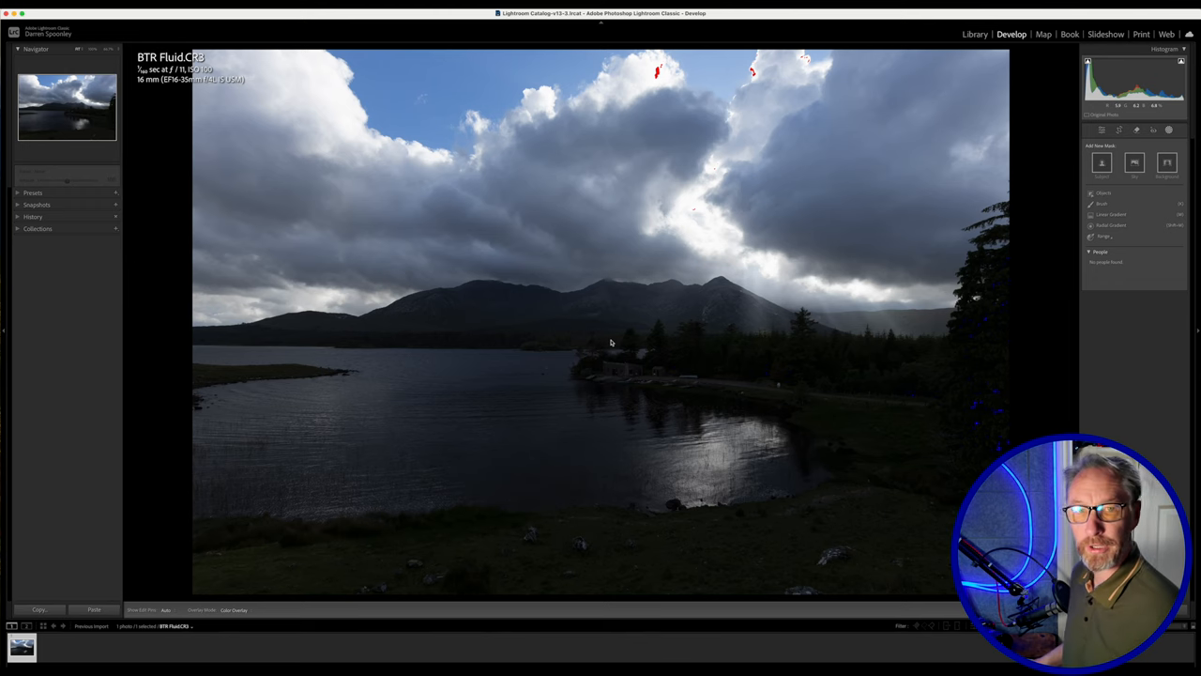
mouse_move(616, 341)
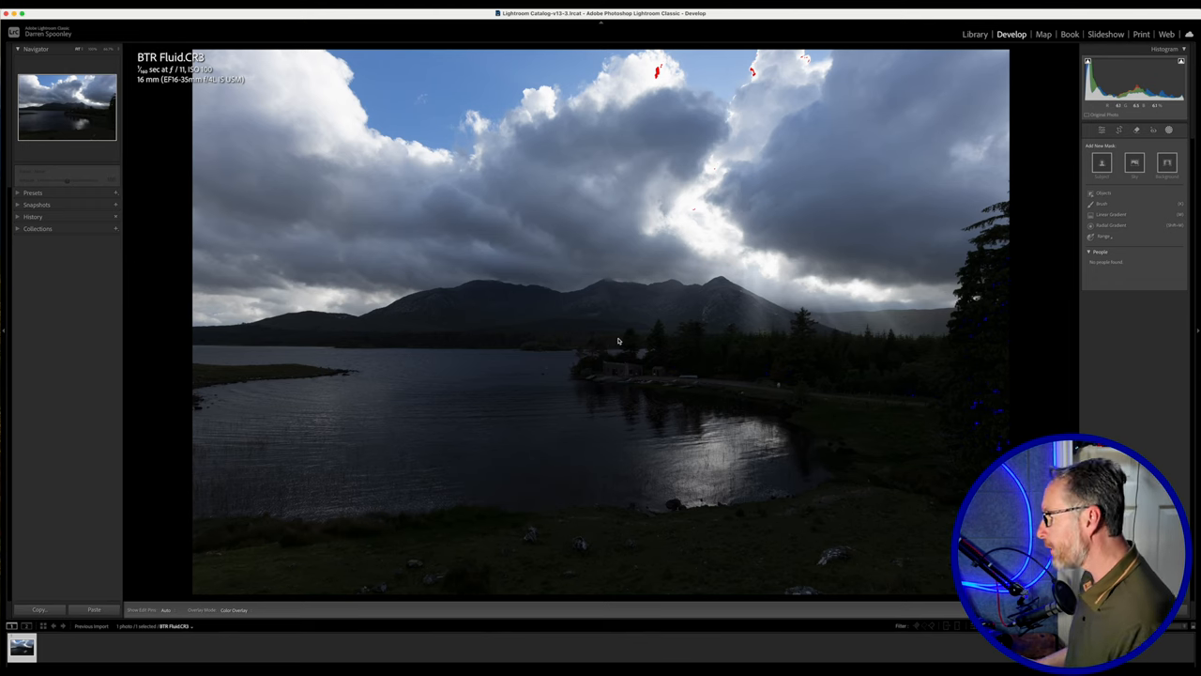
mouse_move(735, 347)
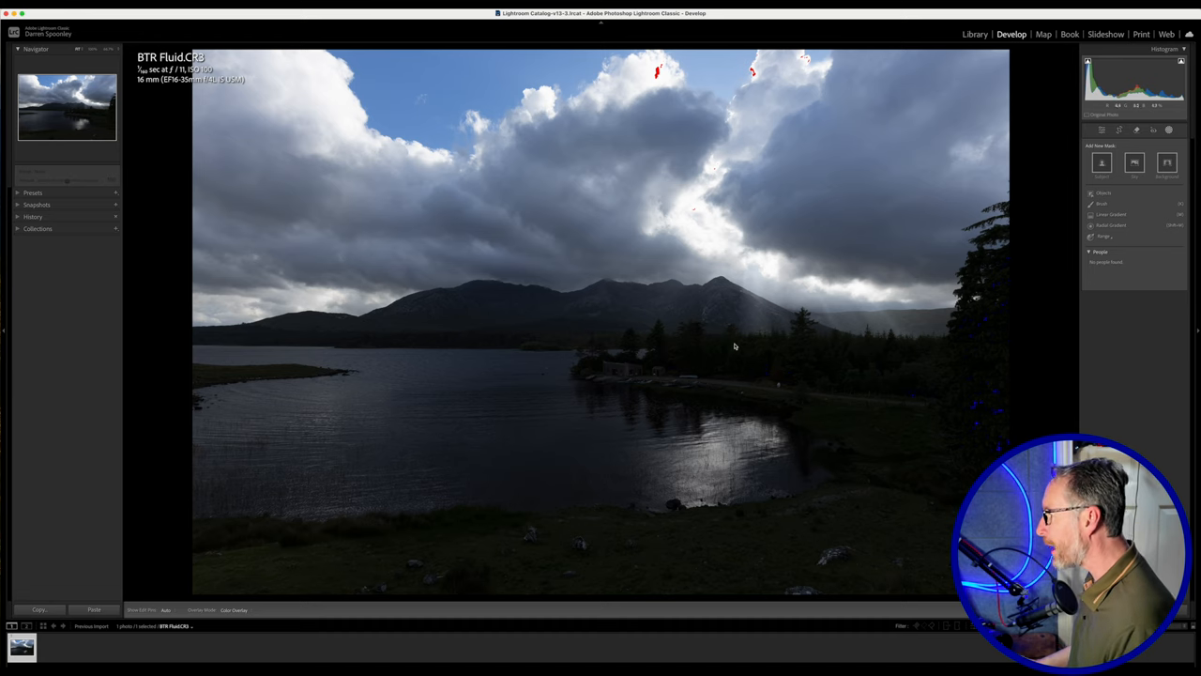
mouse_move(878, 317)
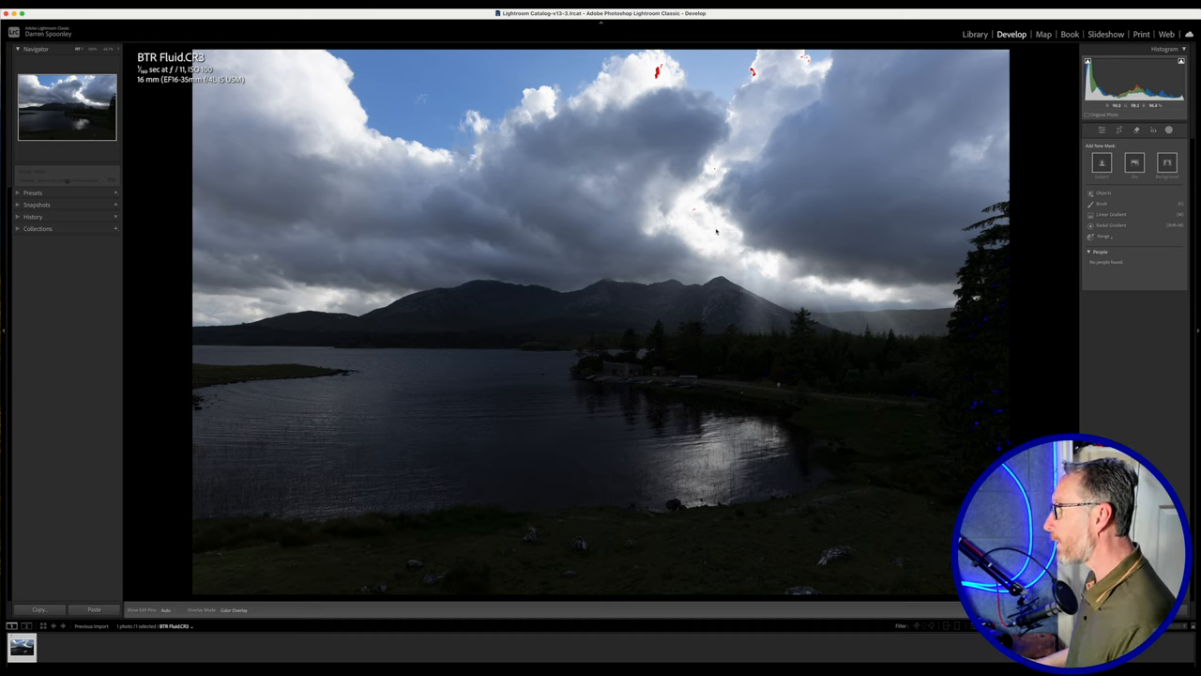
mouse_move(709, 216)
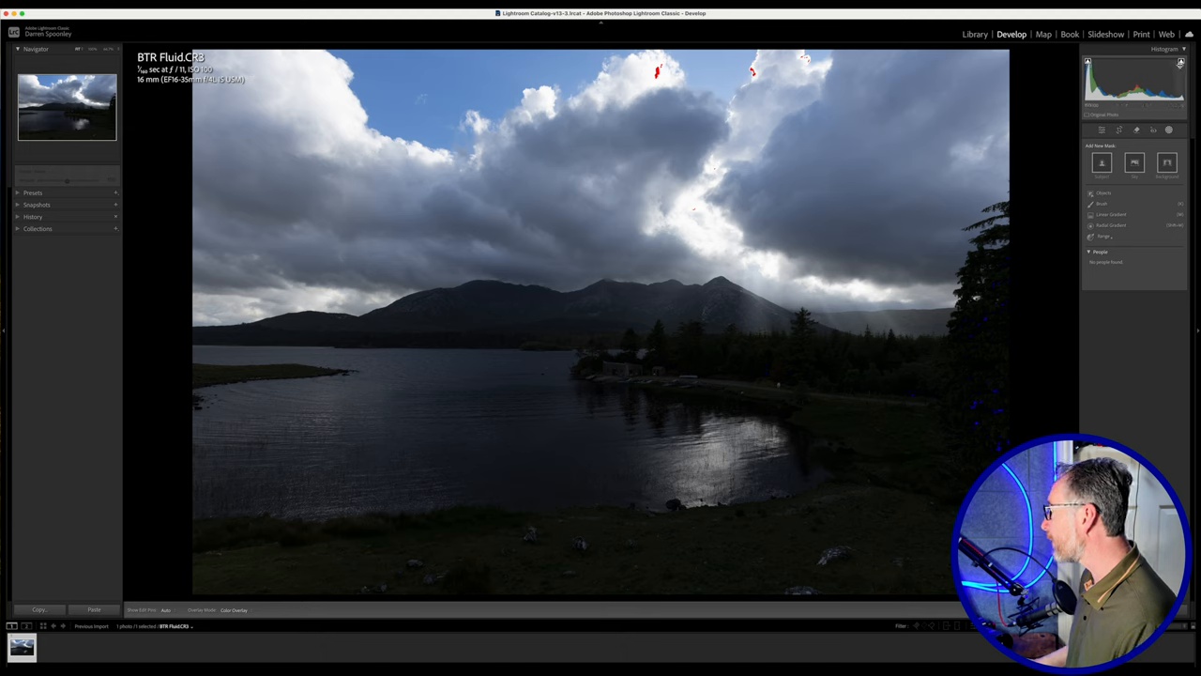
- Toggle the clipping warnings off and back on, then show the Basic tone panel
left_click(1182, 61)
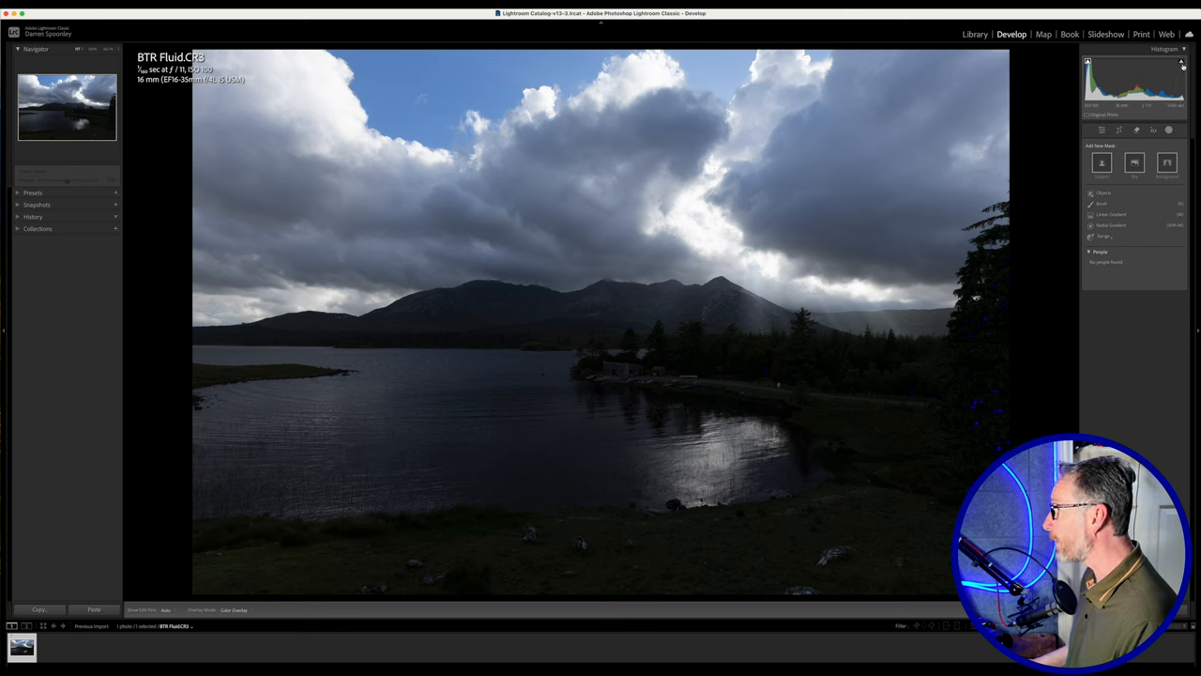
left_click(1182, 62)
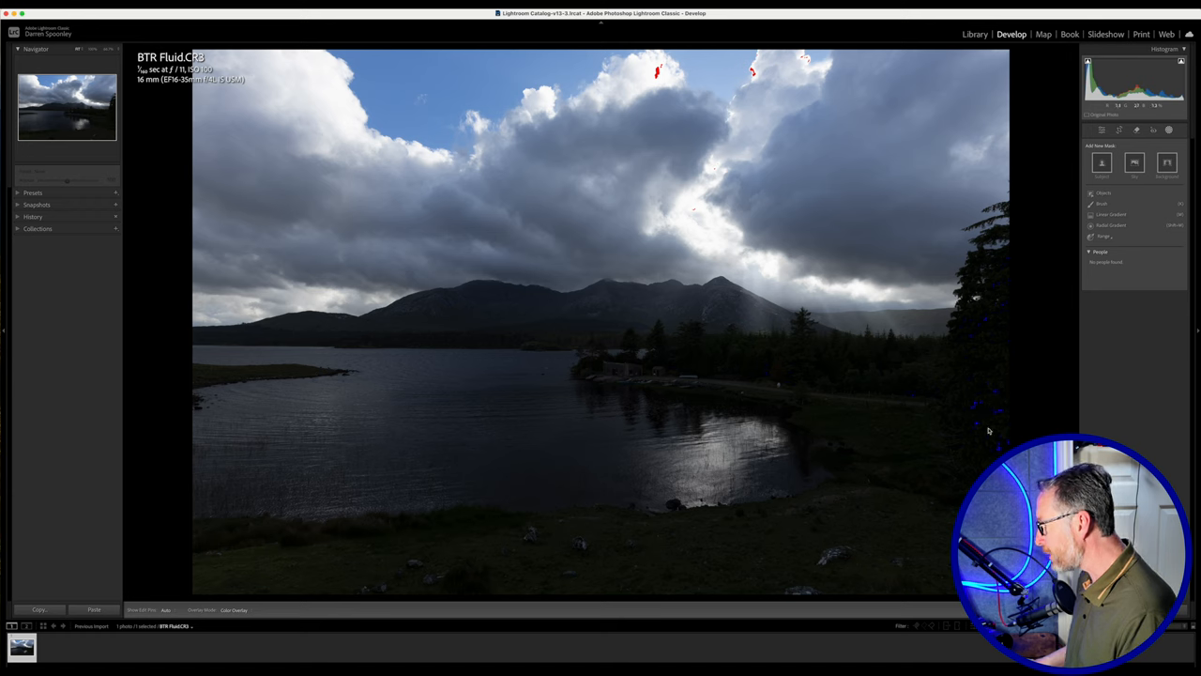
mouse_move(992, 452)
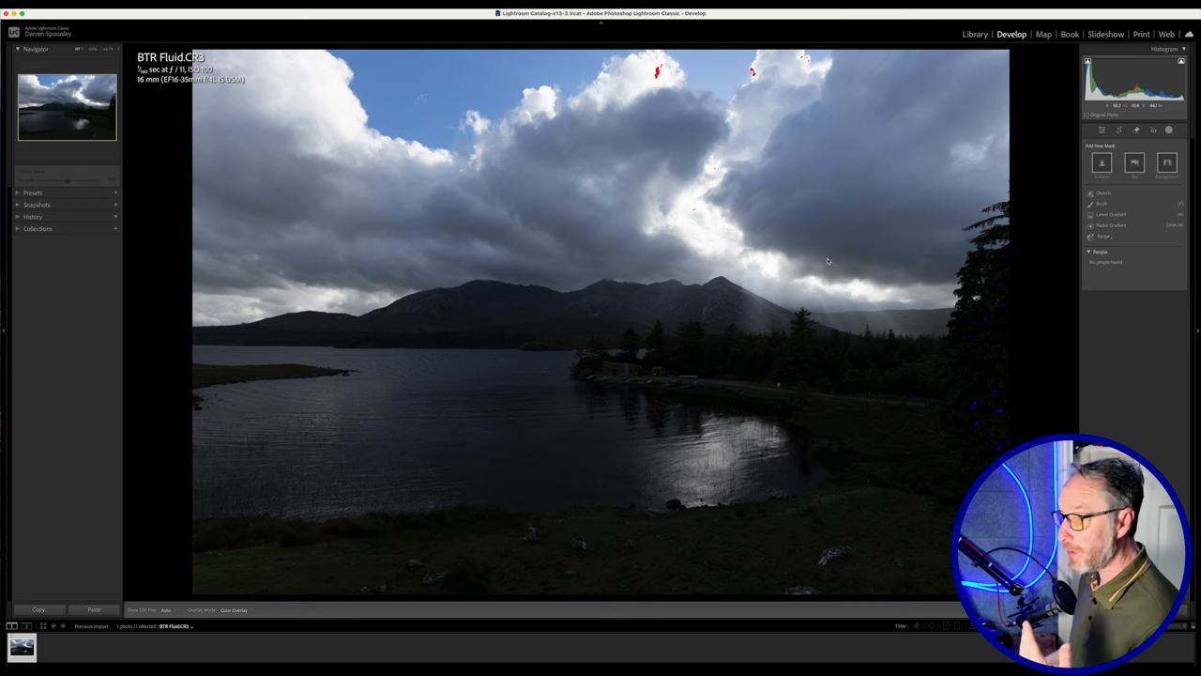
mouse_move(779, 300)
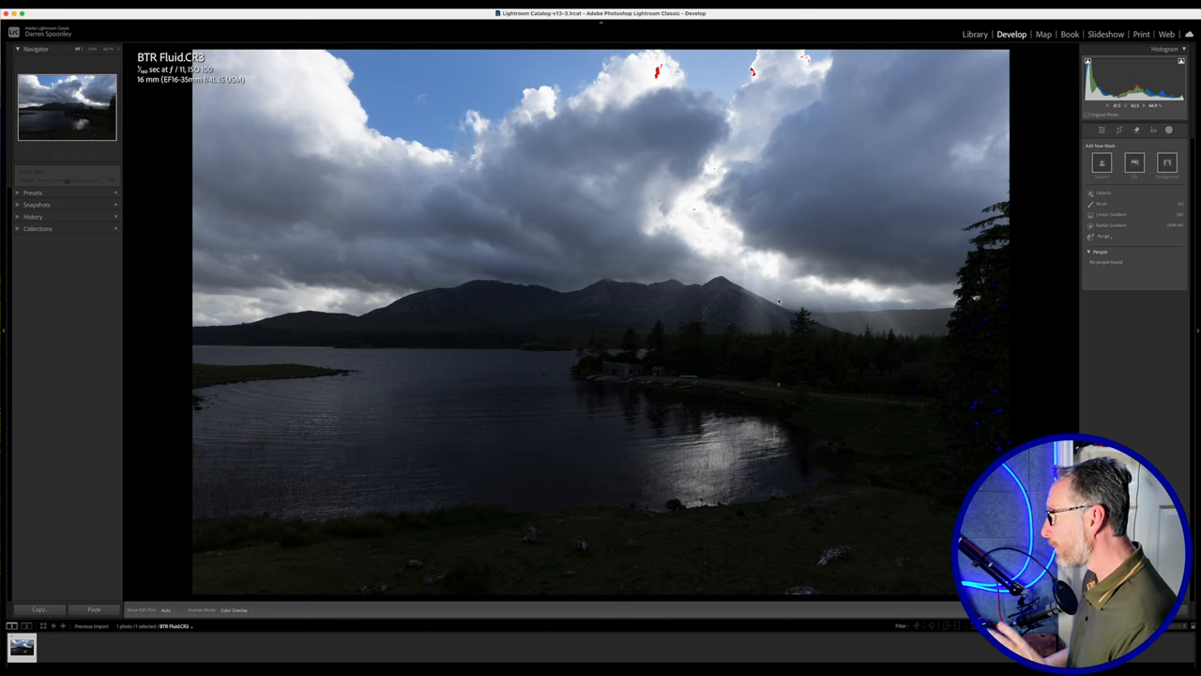
mouse_move(823, 358)
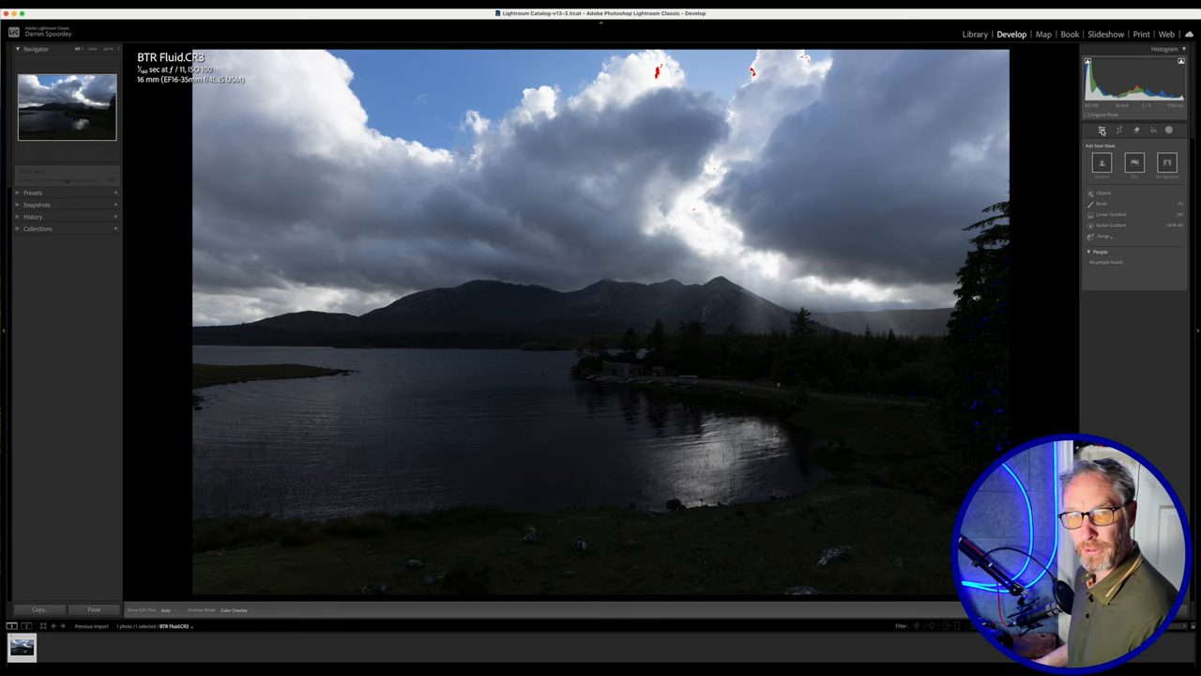
left_click(1100, 130)
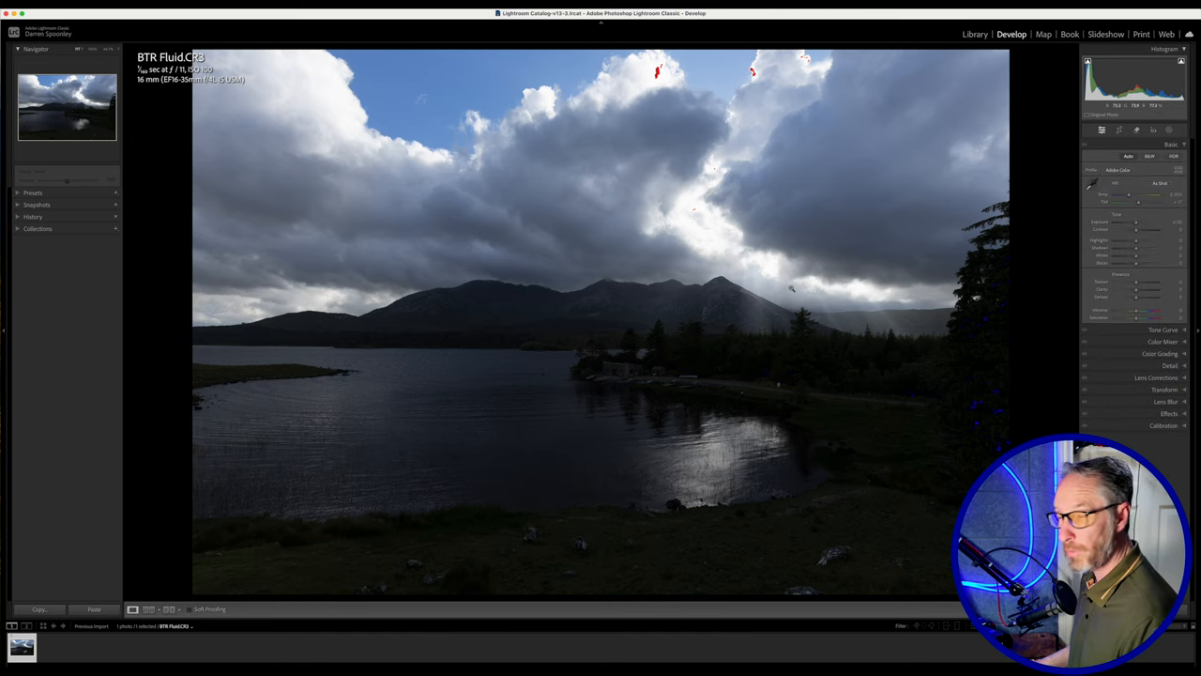
mouse_move(851, 286)
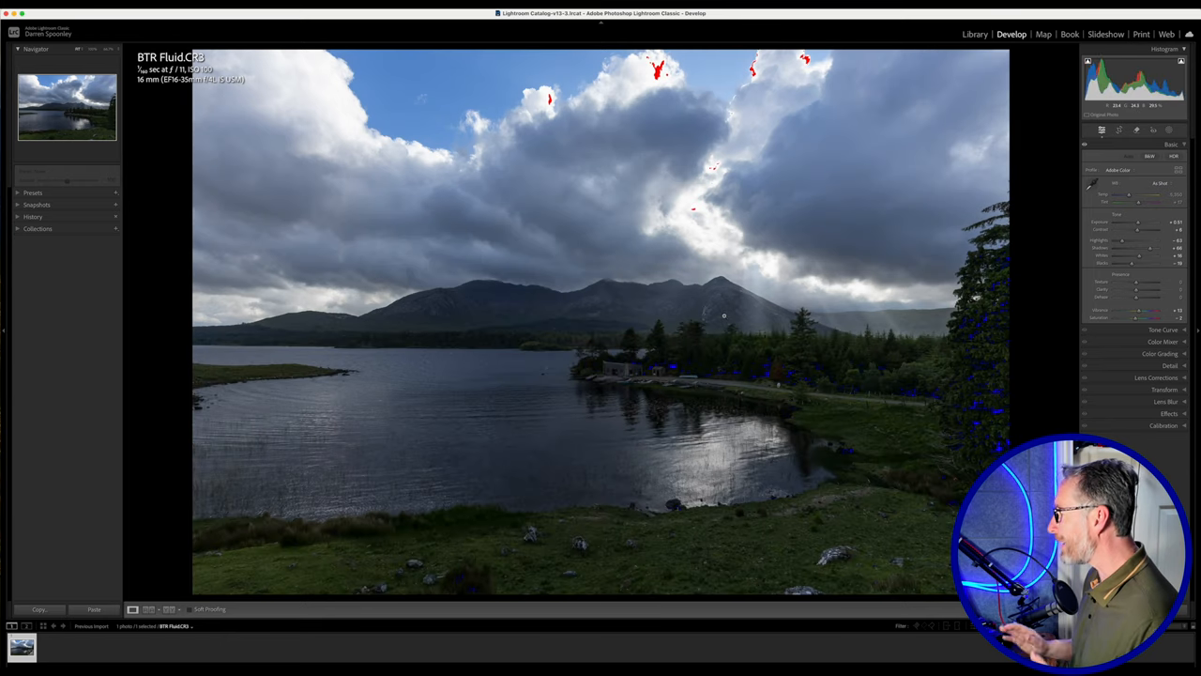
mouse_move(779, 275)
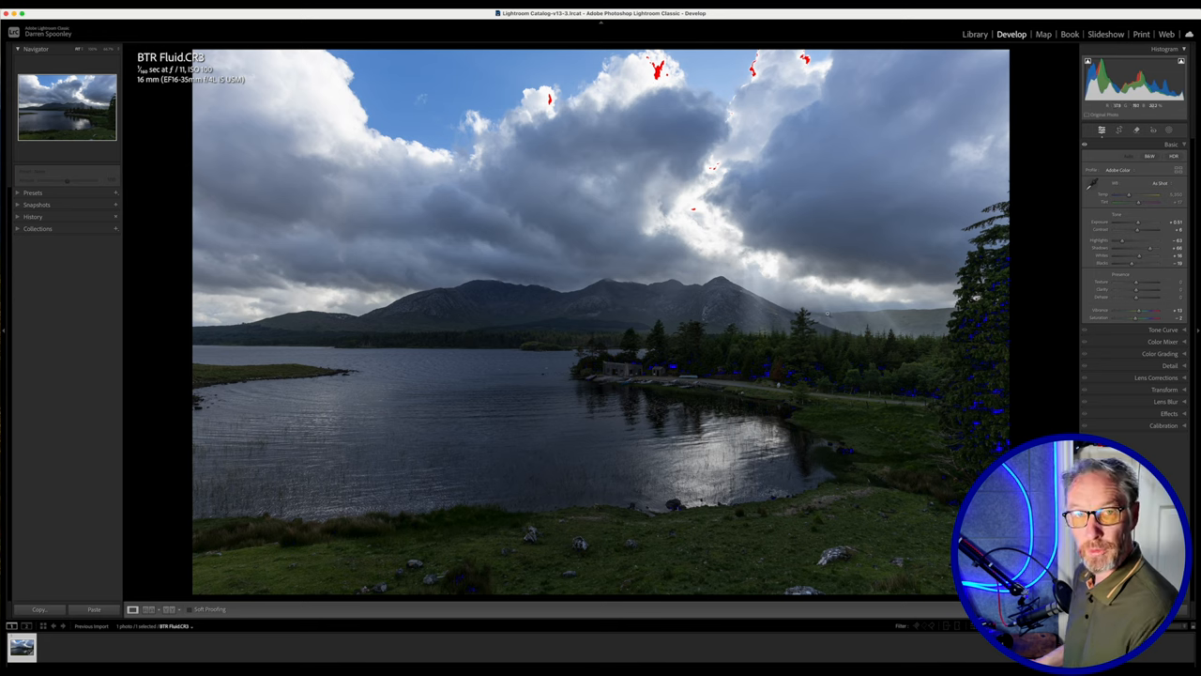
mouse_move(746, 300)
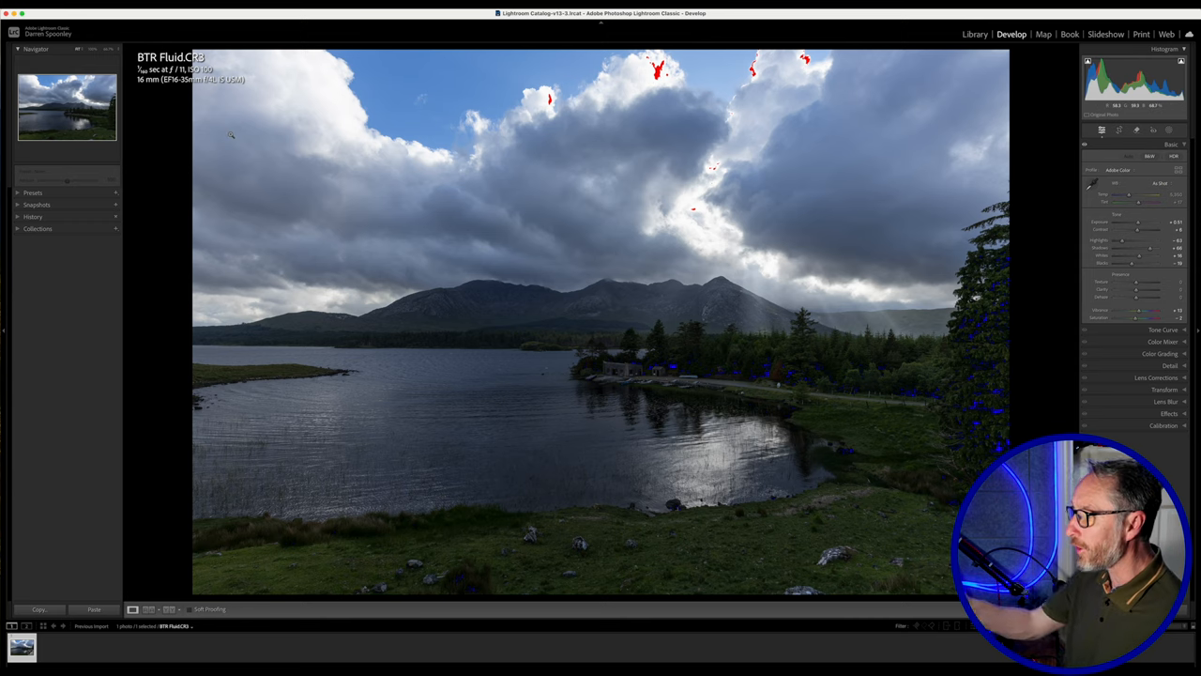
mouse_move(169, 107)
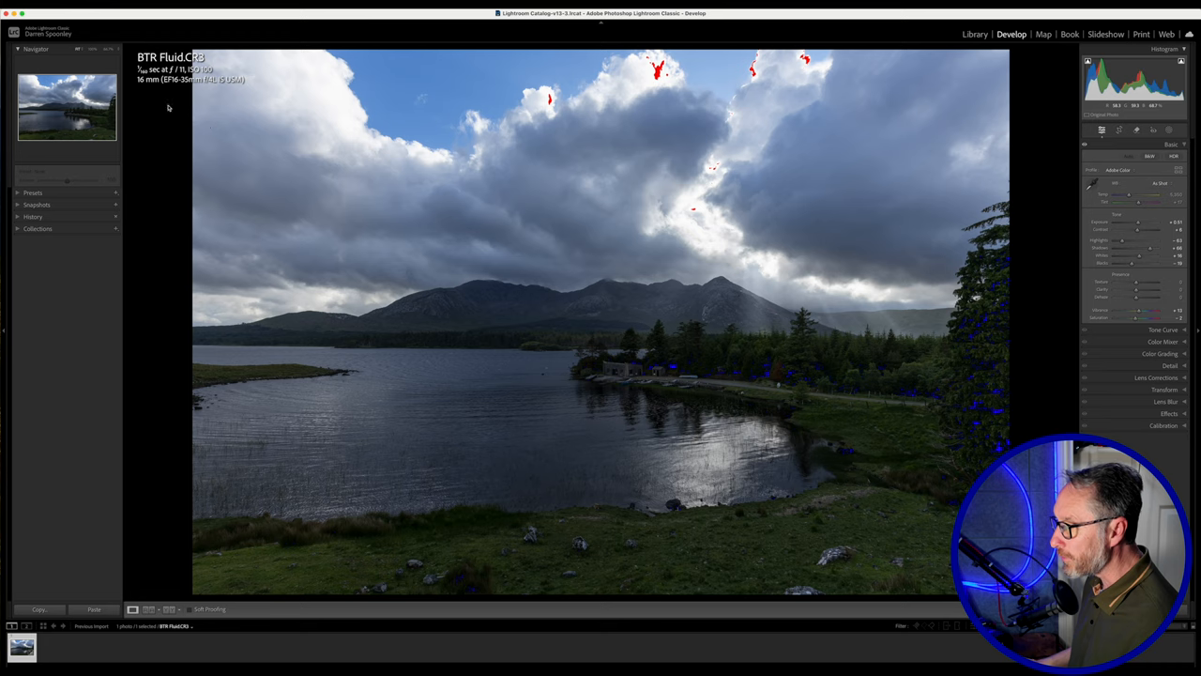
mouse_move(368, 328)
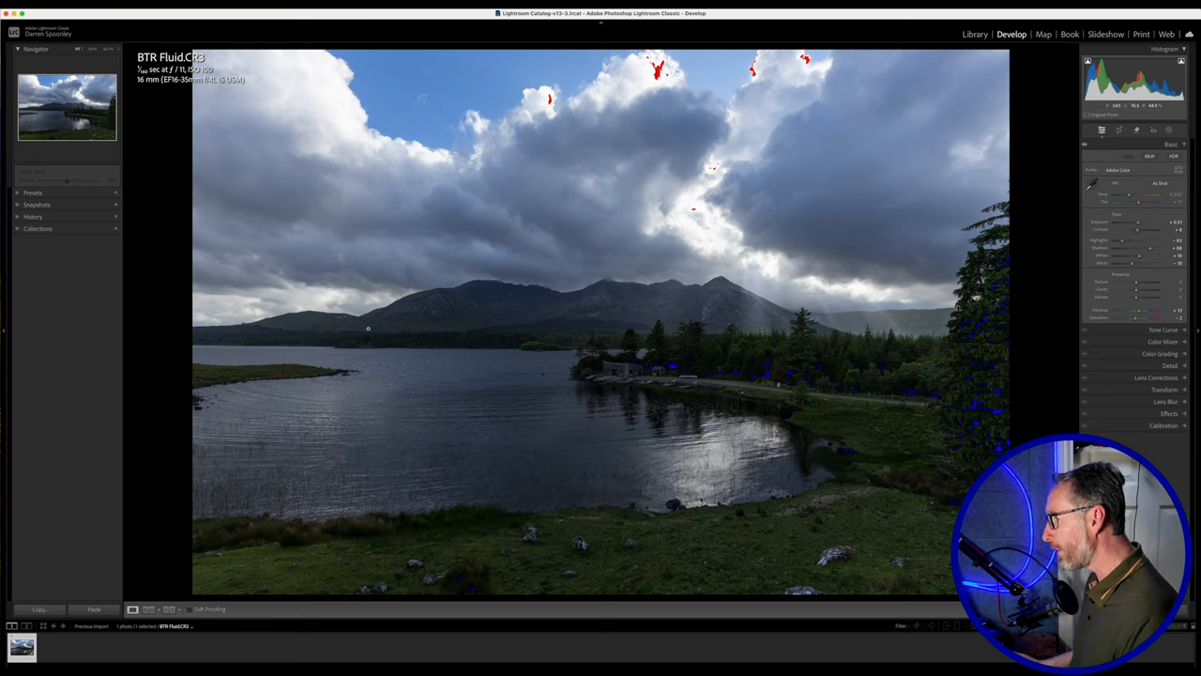
mouse_move(441, 292)
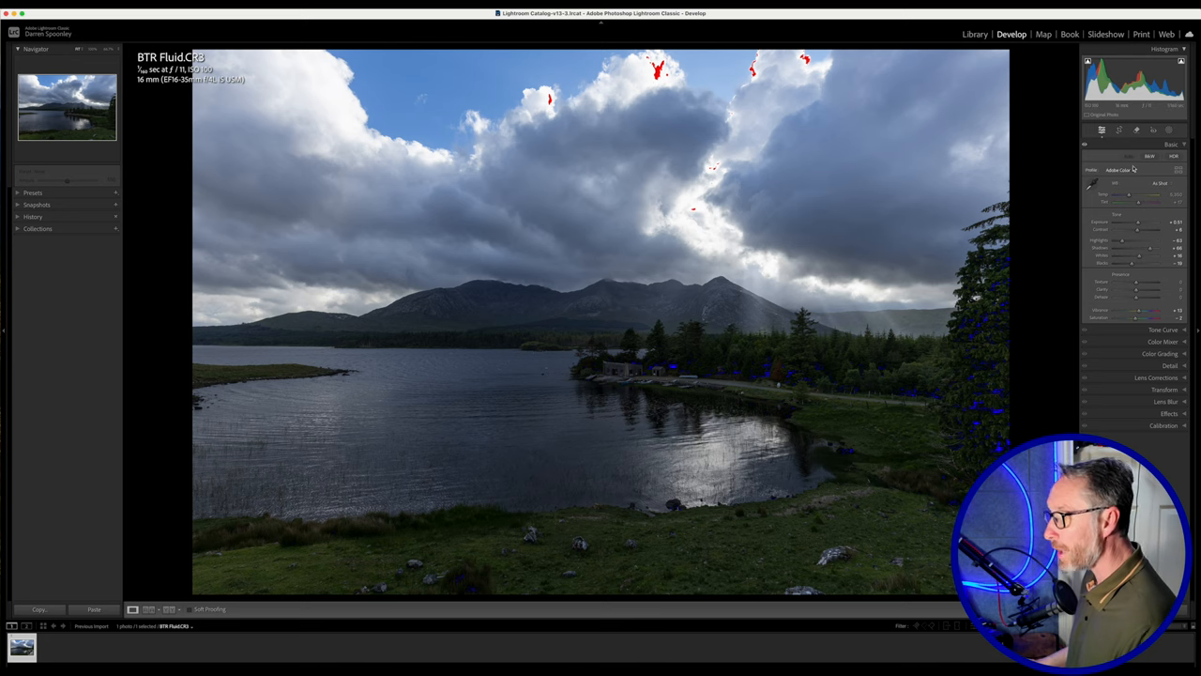
- Crop the lake photo to a 16 x 9 aspect ratio and adjust the framing
left_click(1102, 129)
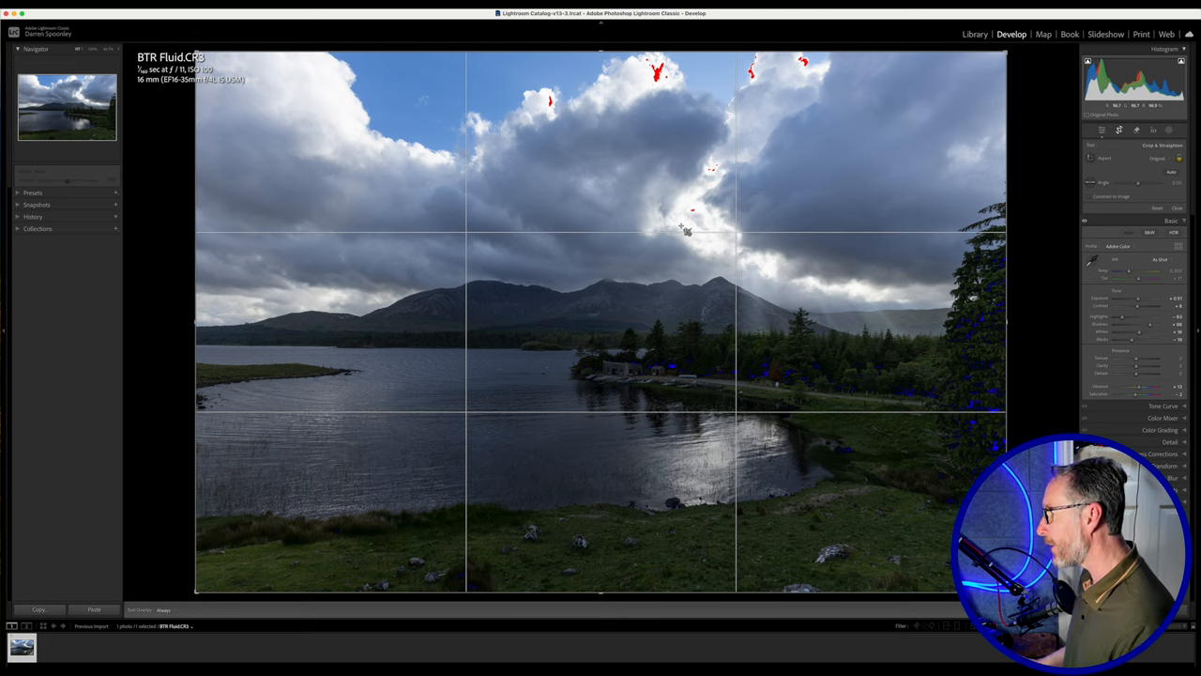
mouse_move(784, 244)
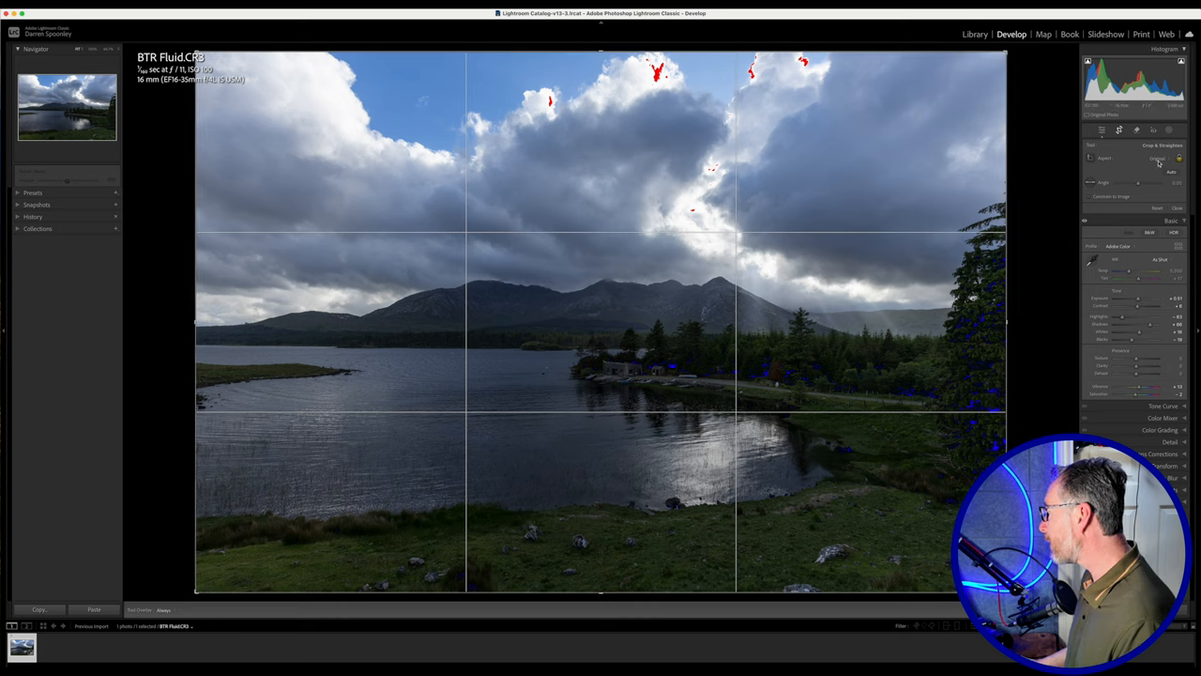
left_click(1162, 157)
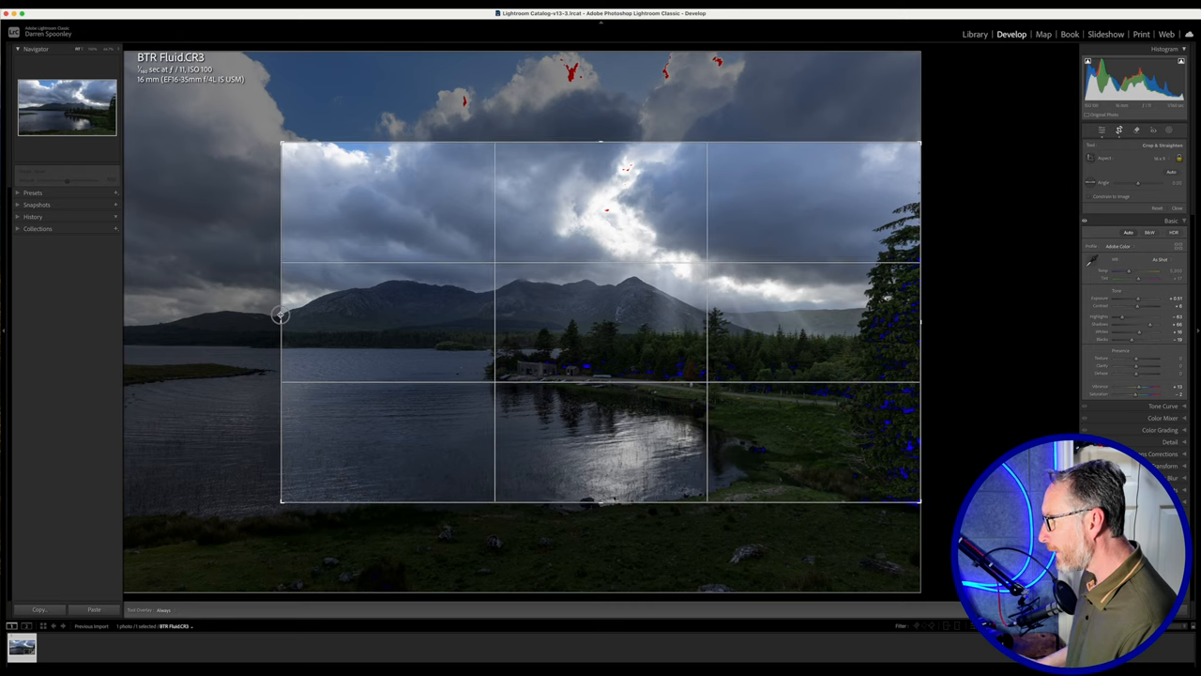
mouse_move(654, 335)
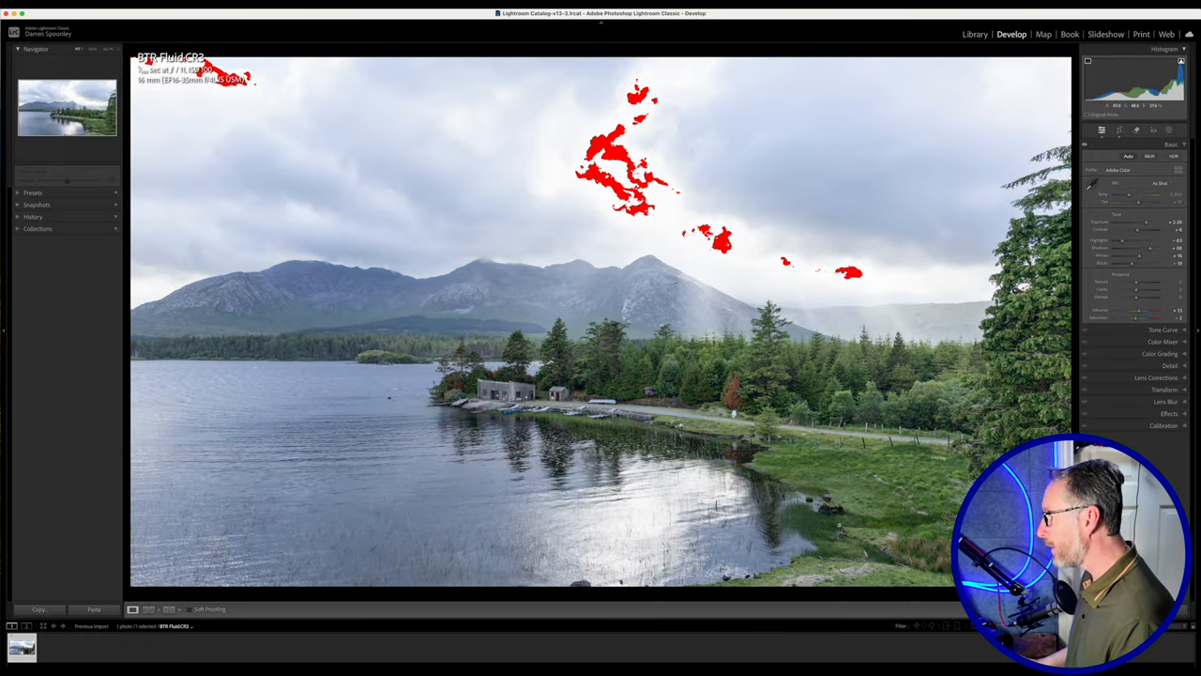
left_click(1119, 129)
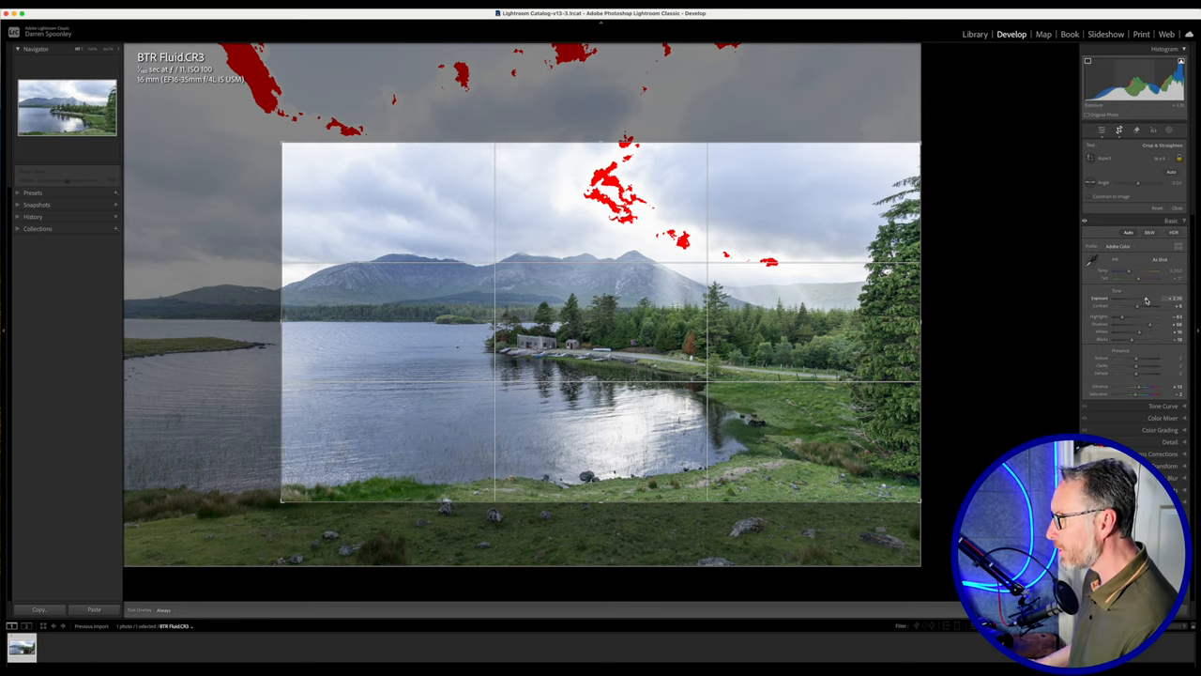
- Lower Exposure, pull Highlights down to recover cloud detail, and lift the Shadows
left_click_drag(1150, 299, 1135, 298)
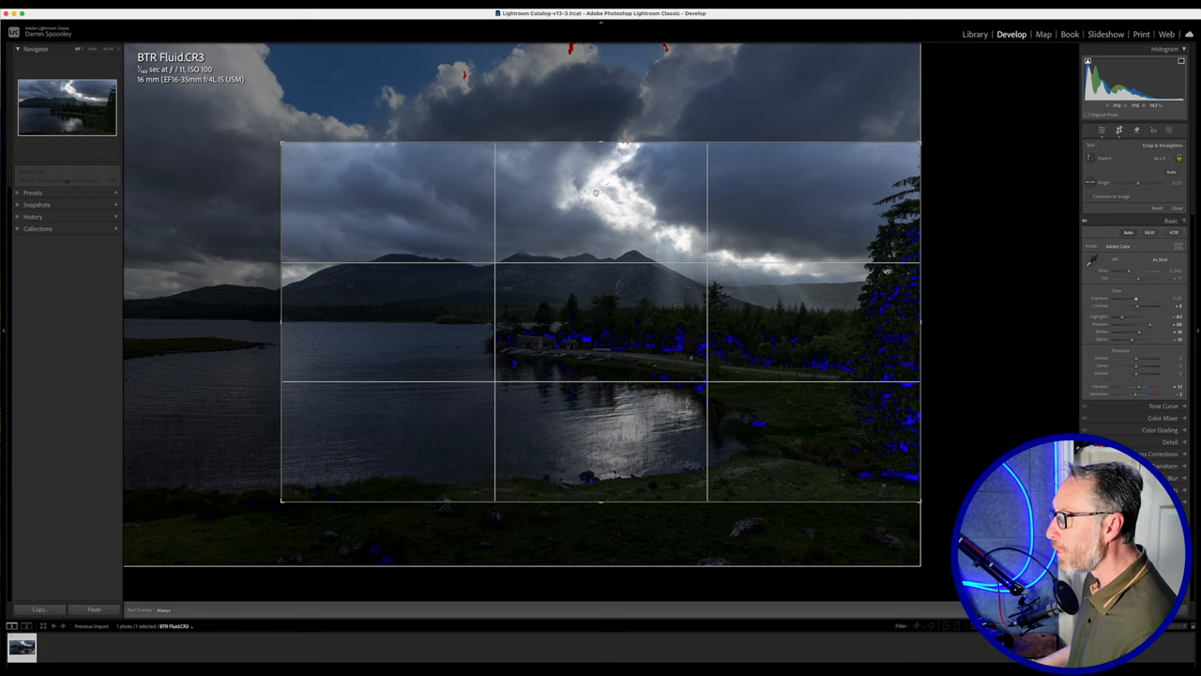
mouse_move(380, 177)
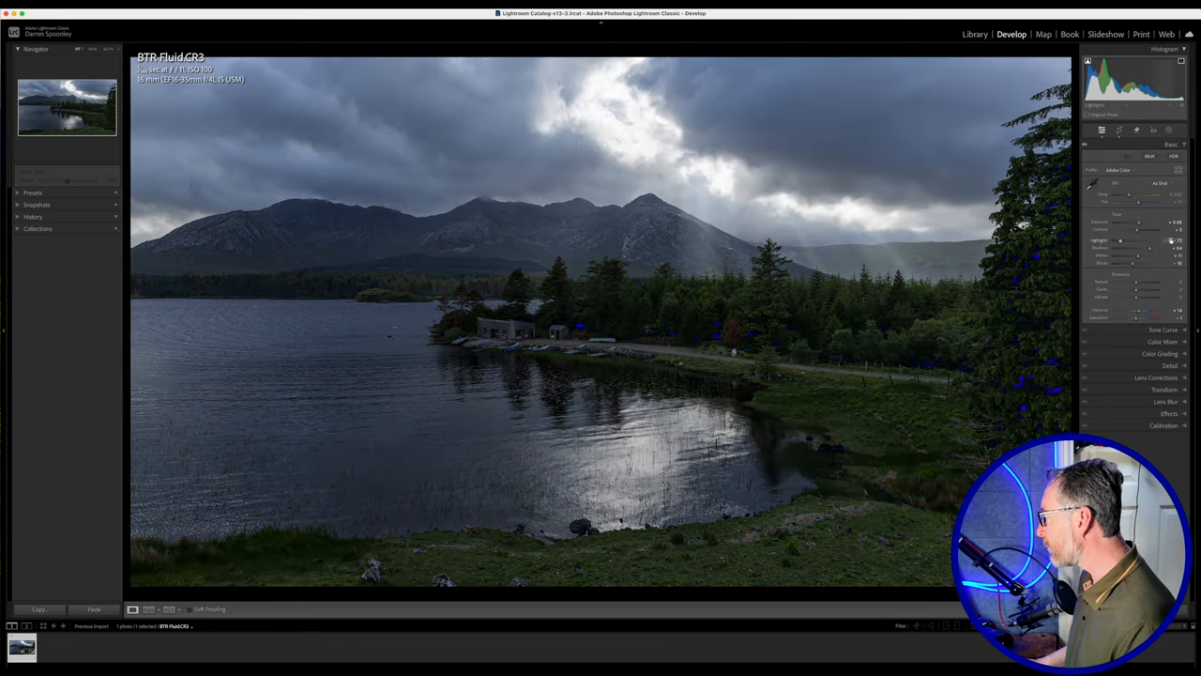
left_click_drag(1121, 223, 1141, 222)
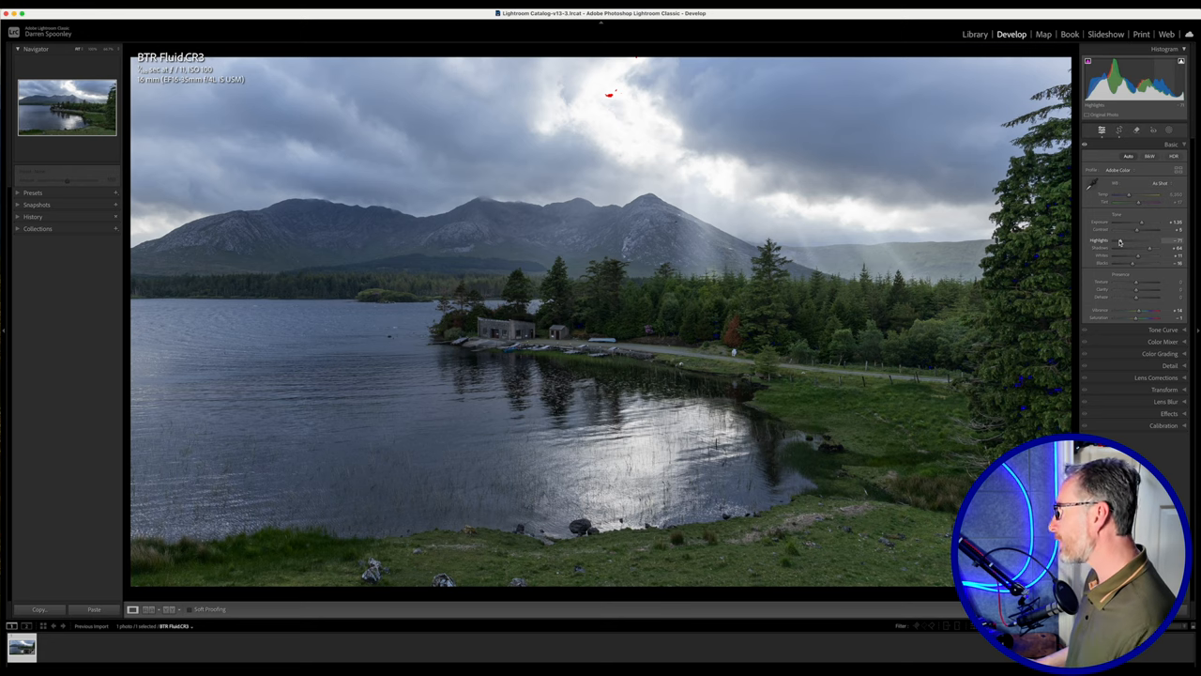
left_click_drag(1120, 242, 1100, 242)
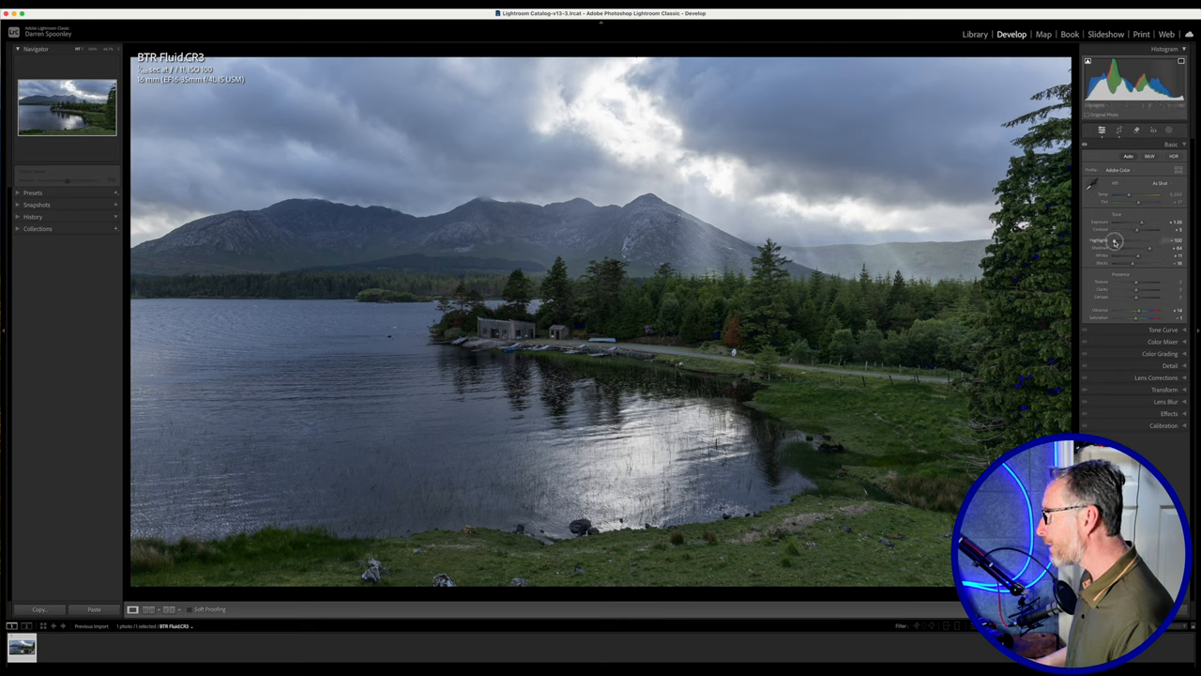
left_click_drag(1140, 241, 1117, 240)
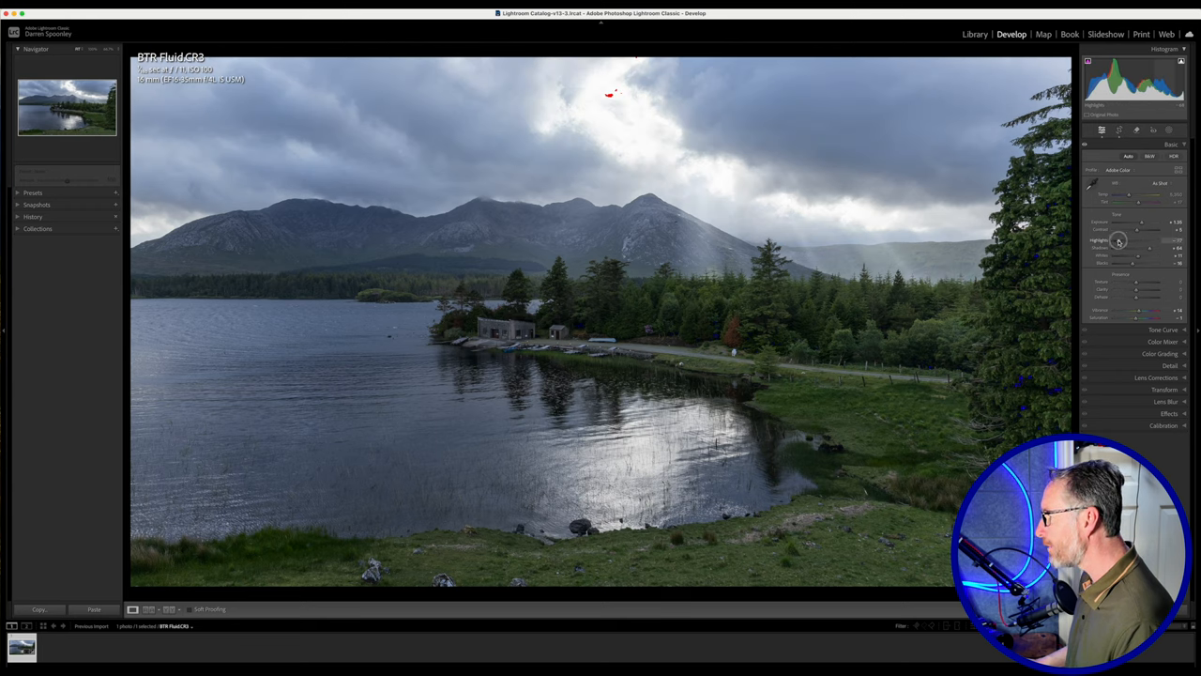
left_click_drag(1121, 241, 1113, 241)
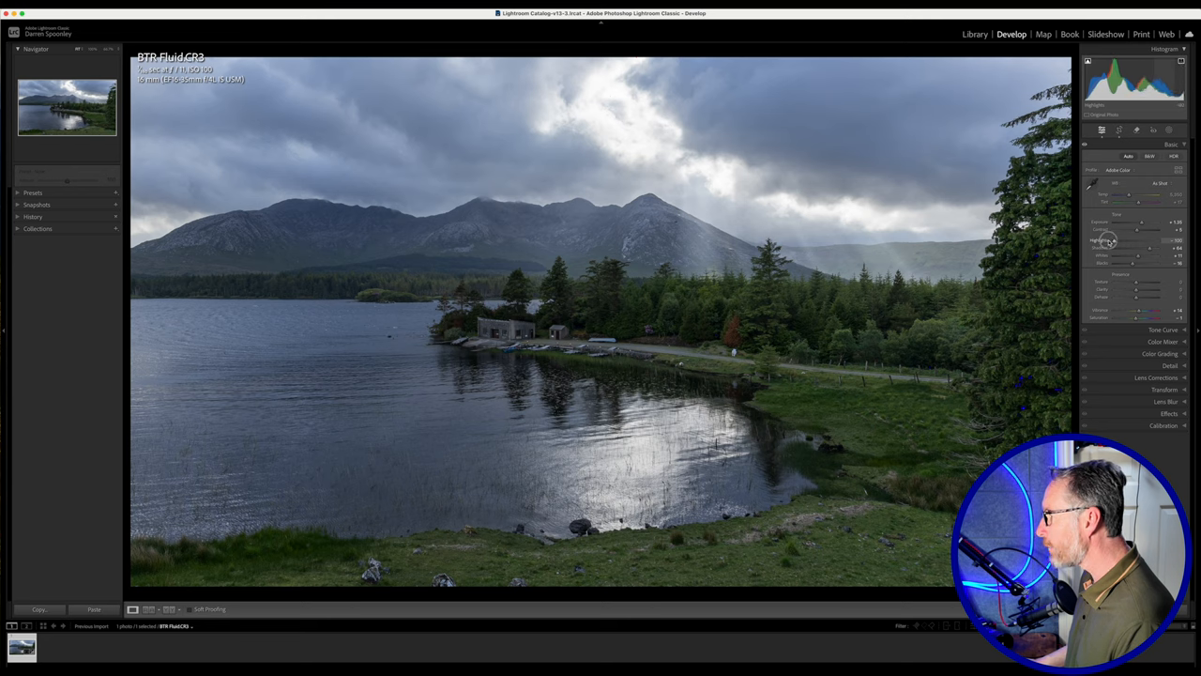
left_click_drag(1127, 241, 1117, 241)
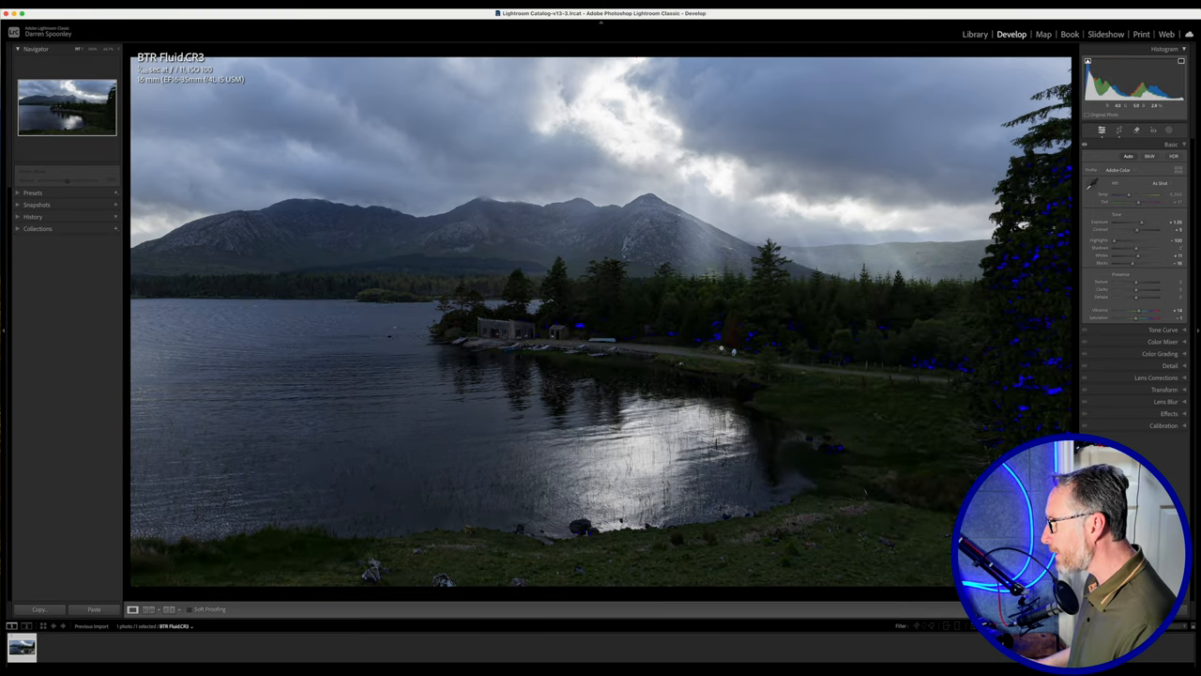
mouse_move(1075, 294)
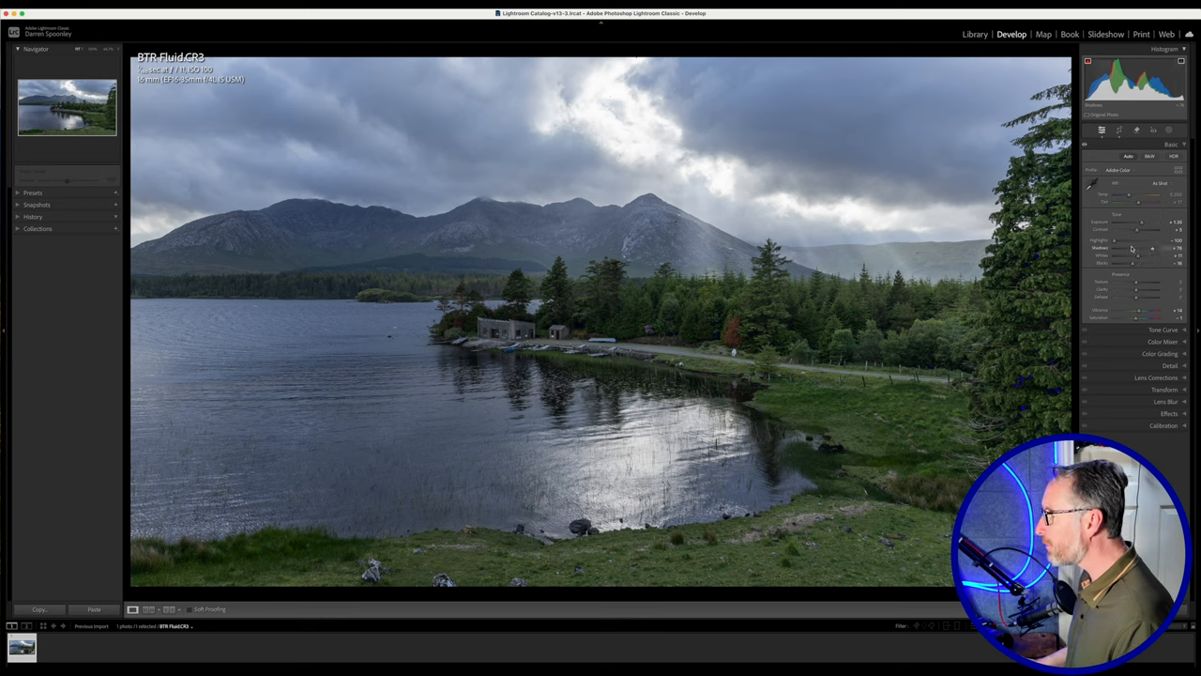
mouse_move(642, 139)
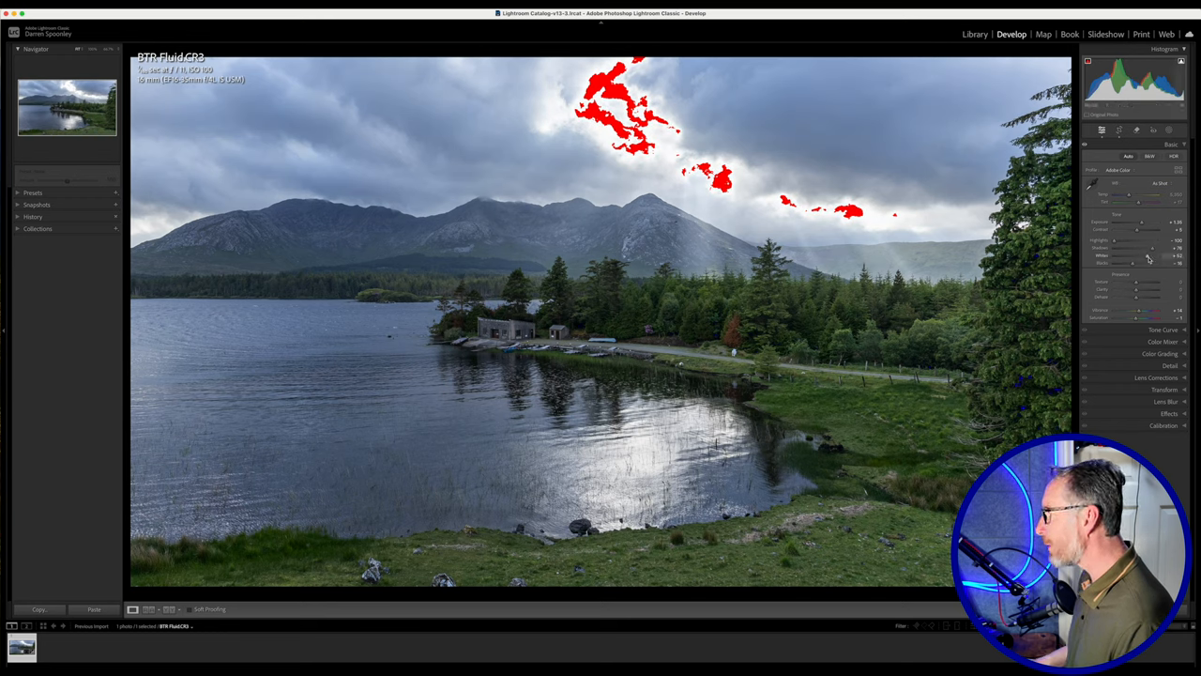
- Set the Whites slider while previewing clipping so the brightest clouds stay intact
left_click_drag(1150, 255, 1141, 255)
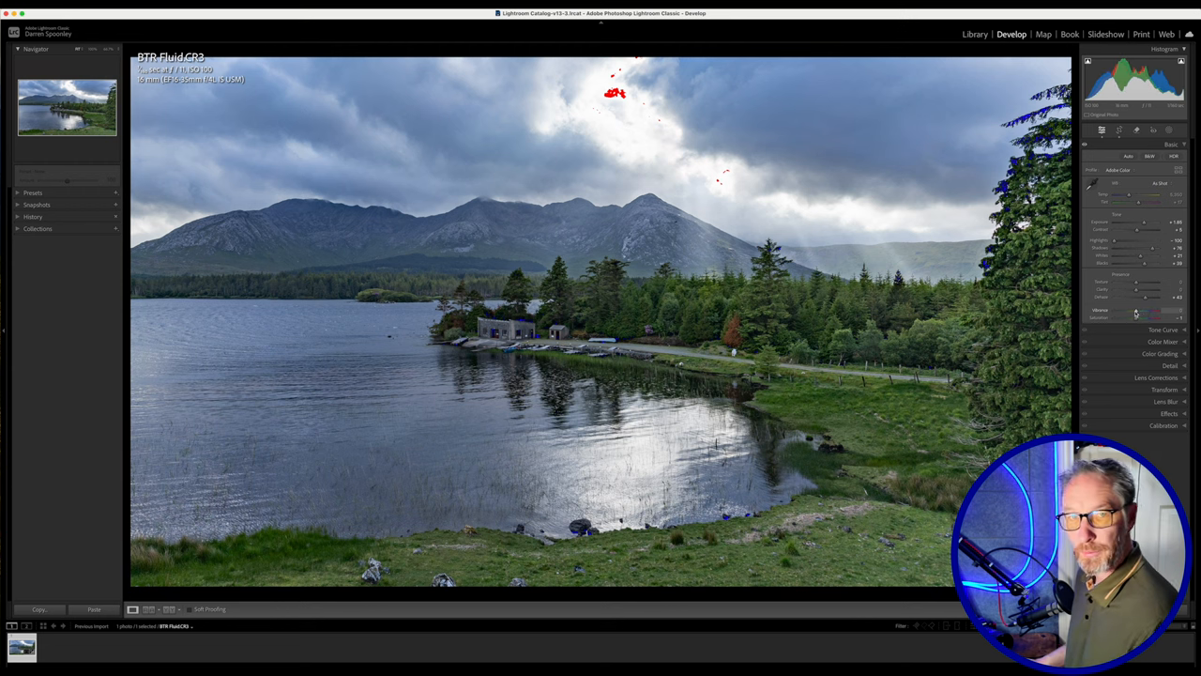
- Raise Vibrance to intensify the landscape's colours
left_click_drag(1150, 310, 1137, 310)
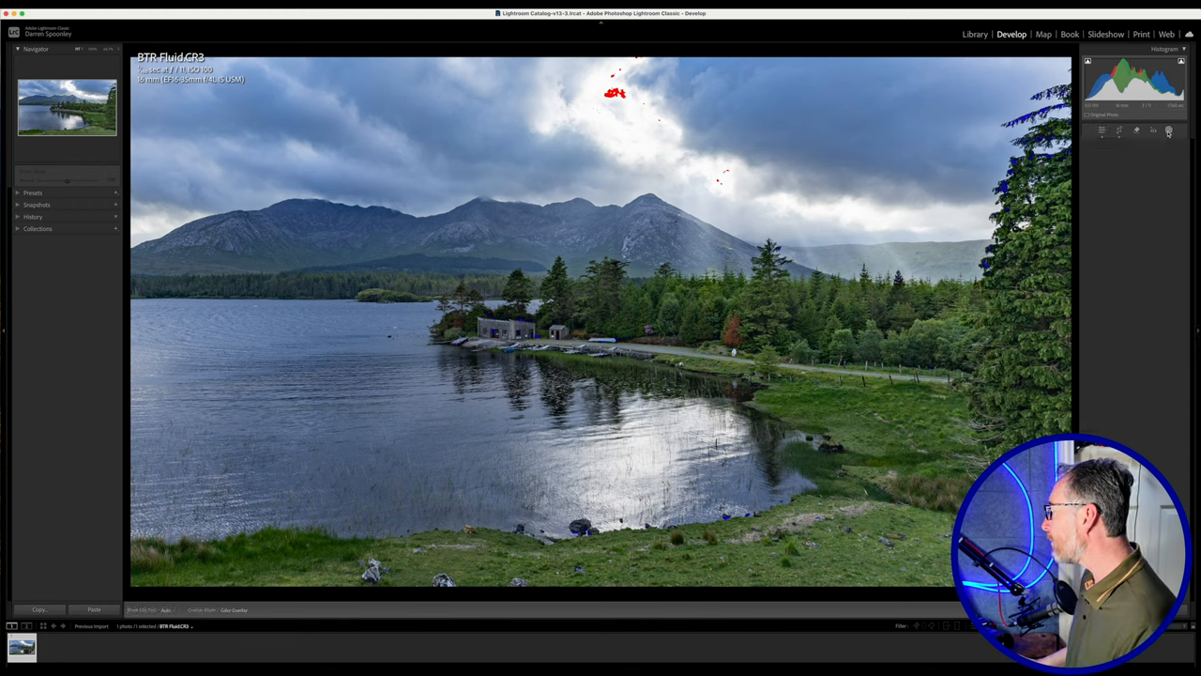
- Create a Luminance Range mask on the bright sky and lower its exposure
left_click(1169, 130)
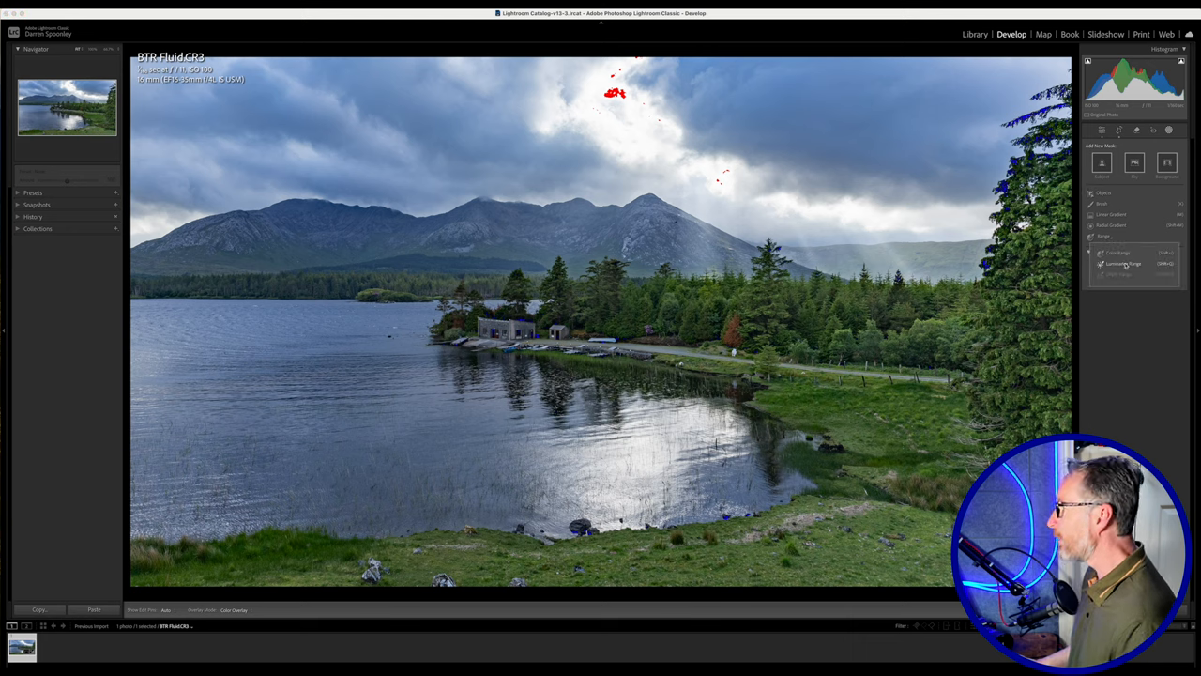
left_click(1121, 264)
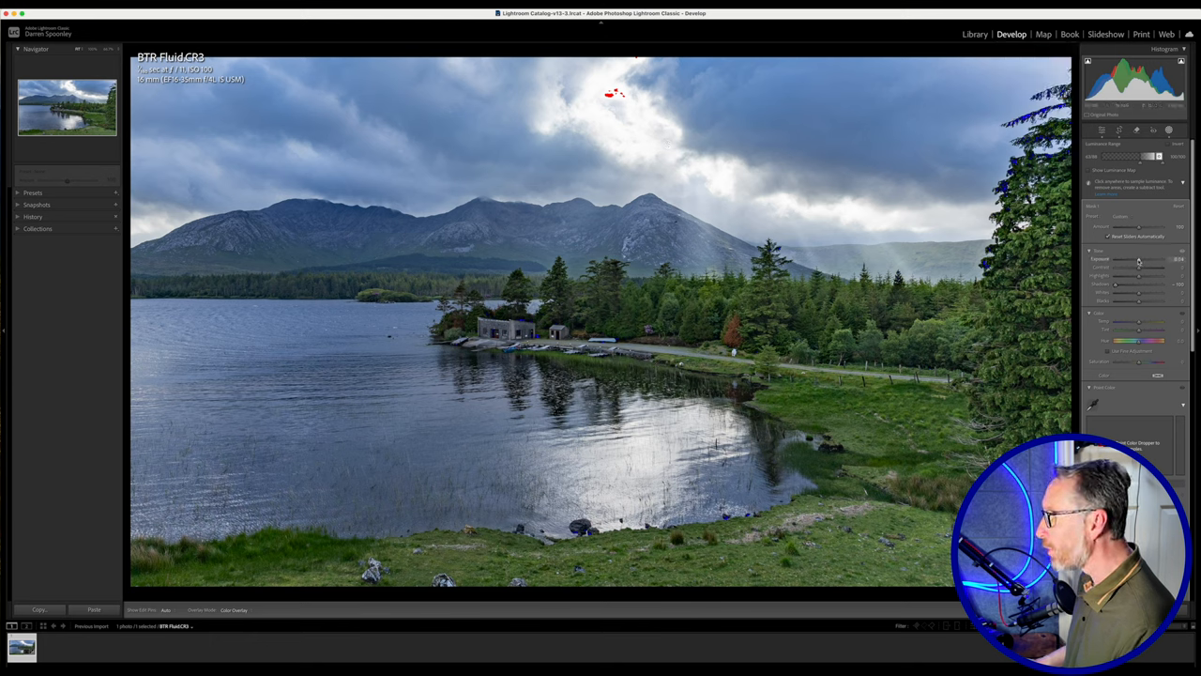
left_click_drag(1136, 259, 1143, 259)
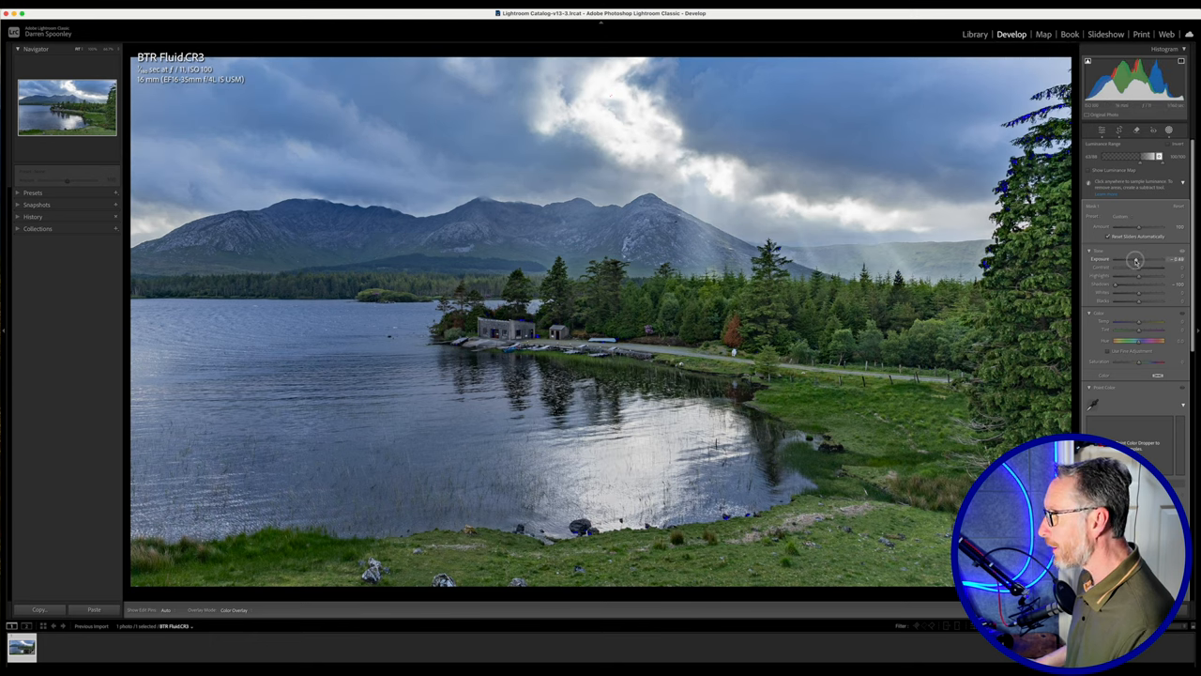
left_click(1005, 60)
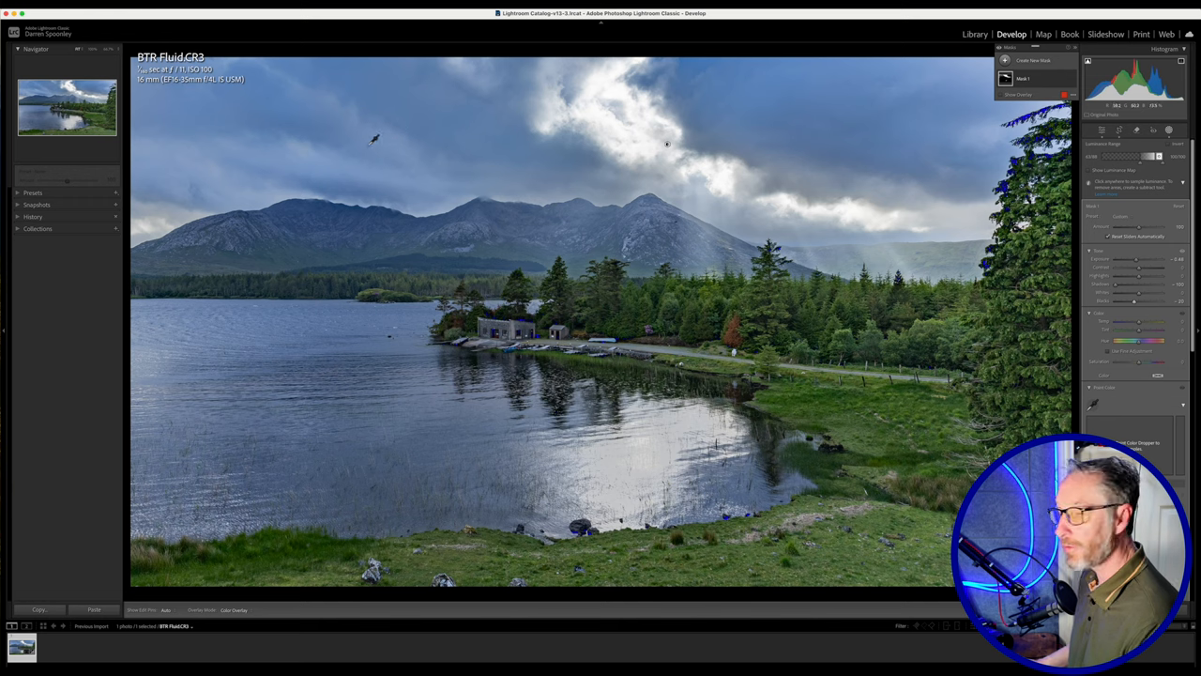
mouse_move(793, 231)
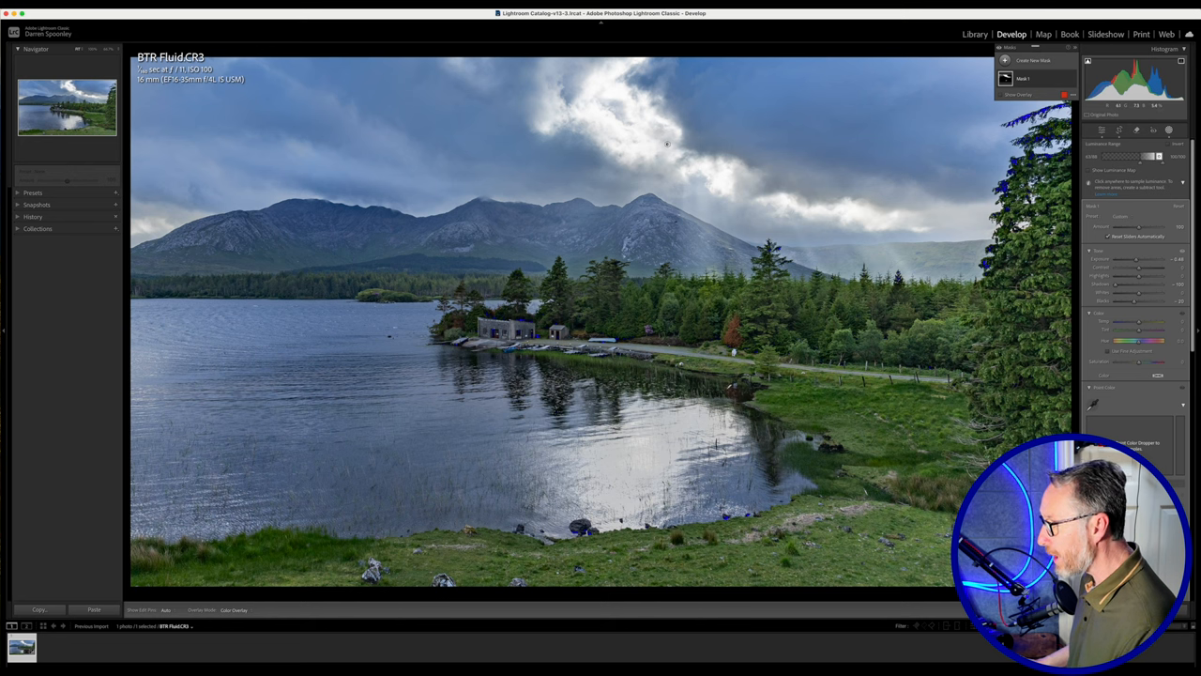
mouse_move(662, 446)
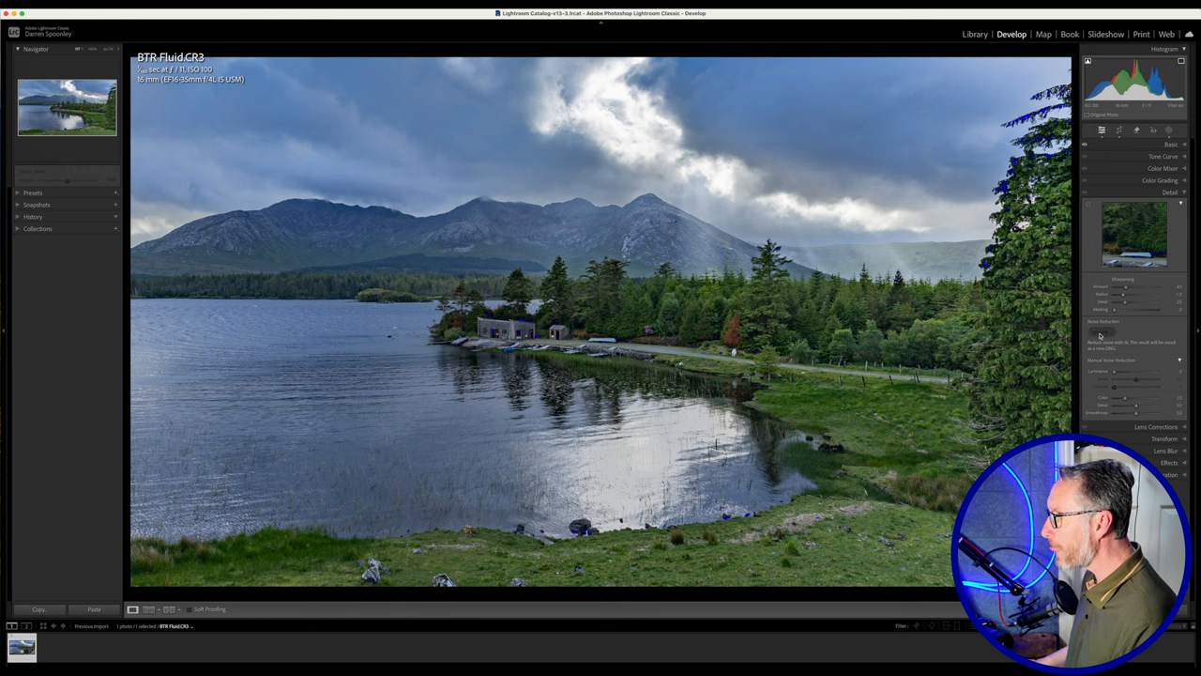
left_click(1100, 331)
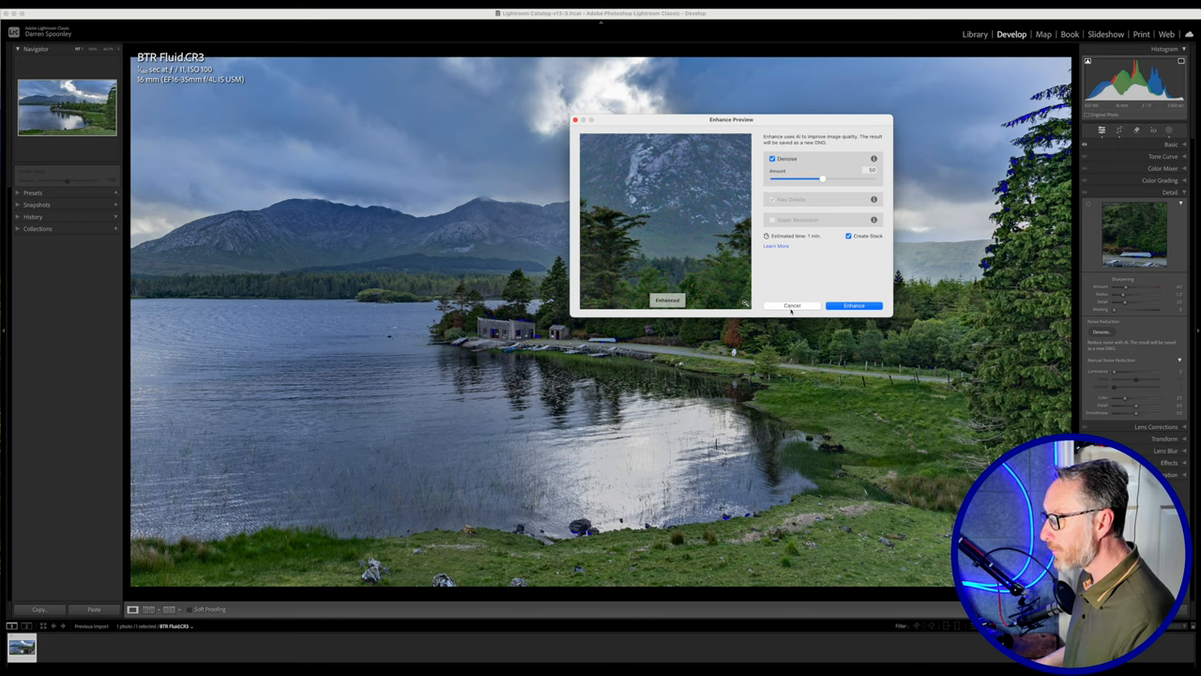
left_click(793, 305)
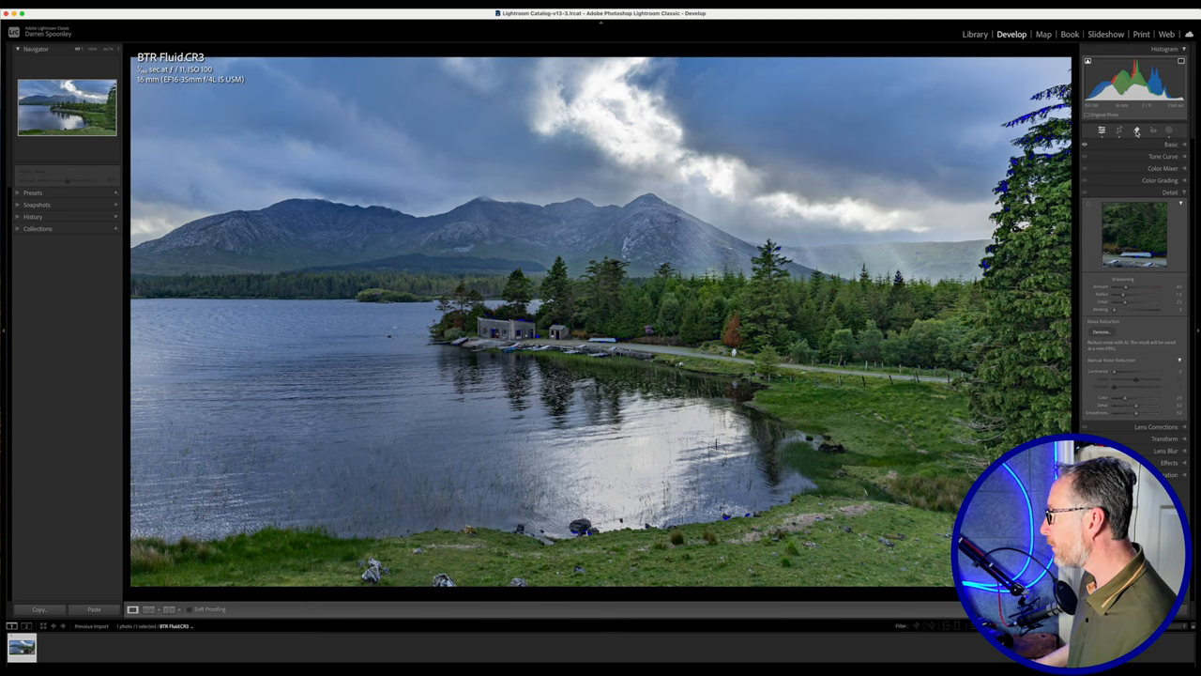
left_click(1136, 131)
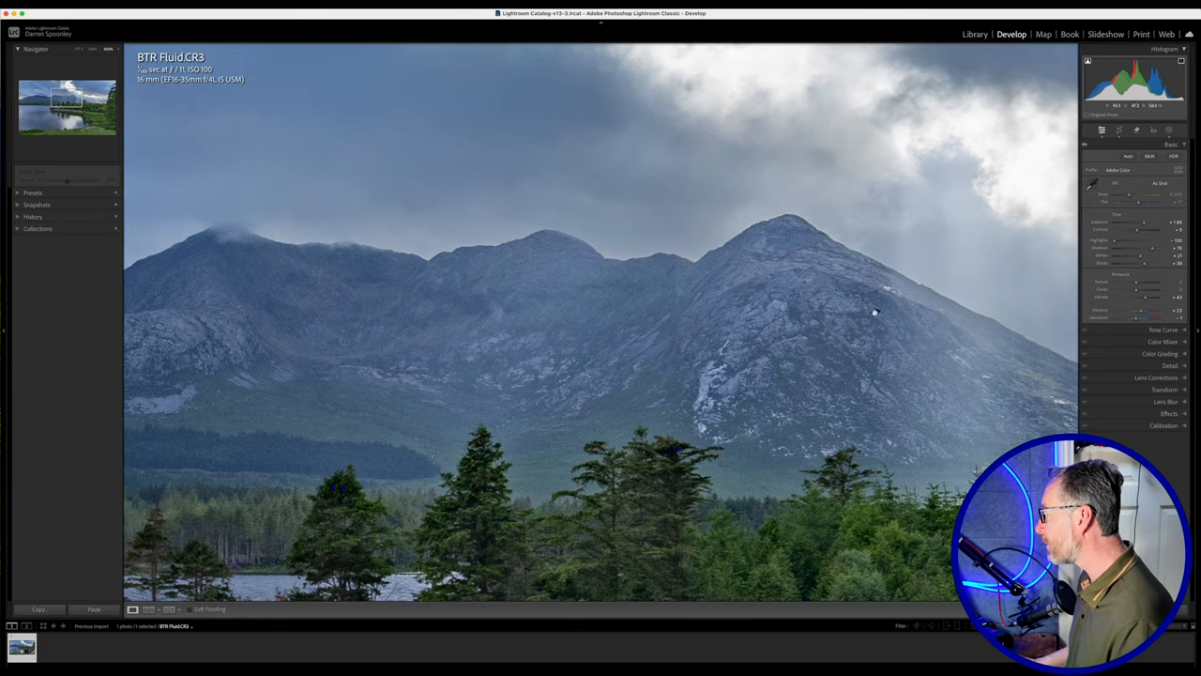
mouse_move(401, 216)
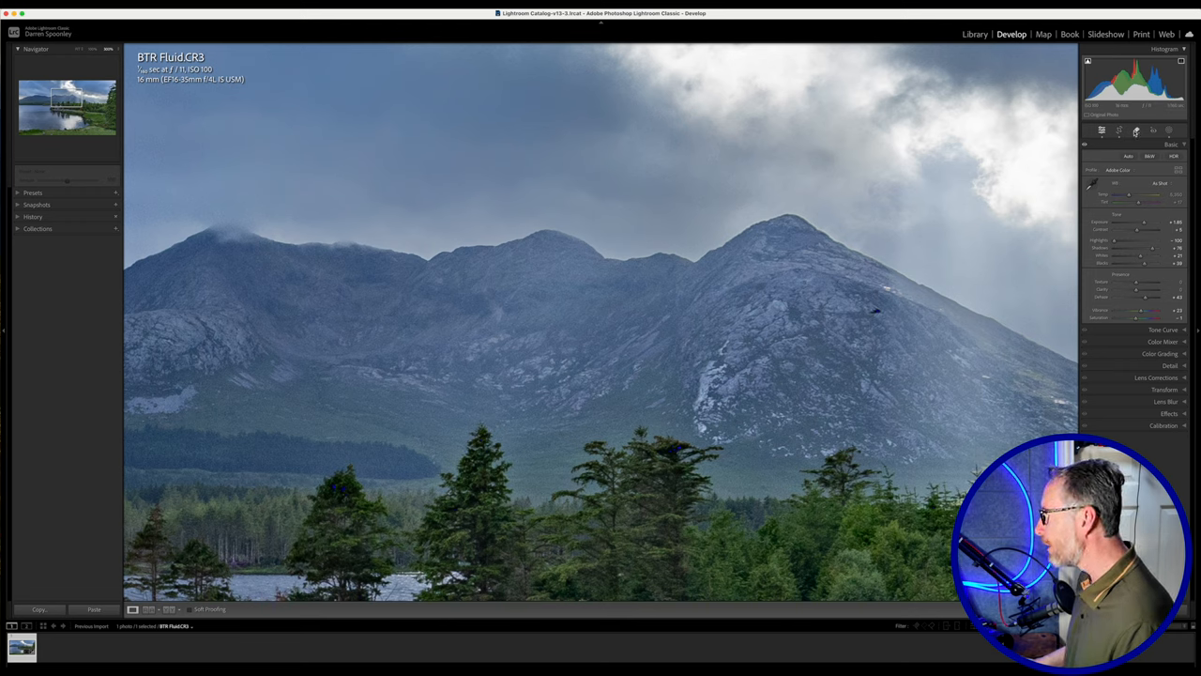
- Bring up the Remove tool on the full lake scene
left_click(1136, 130)
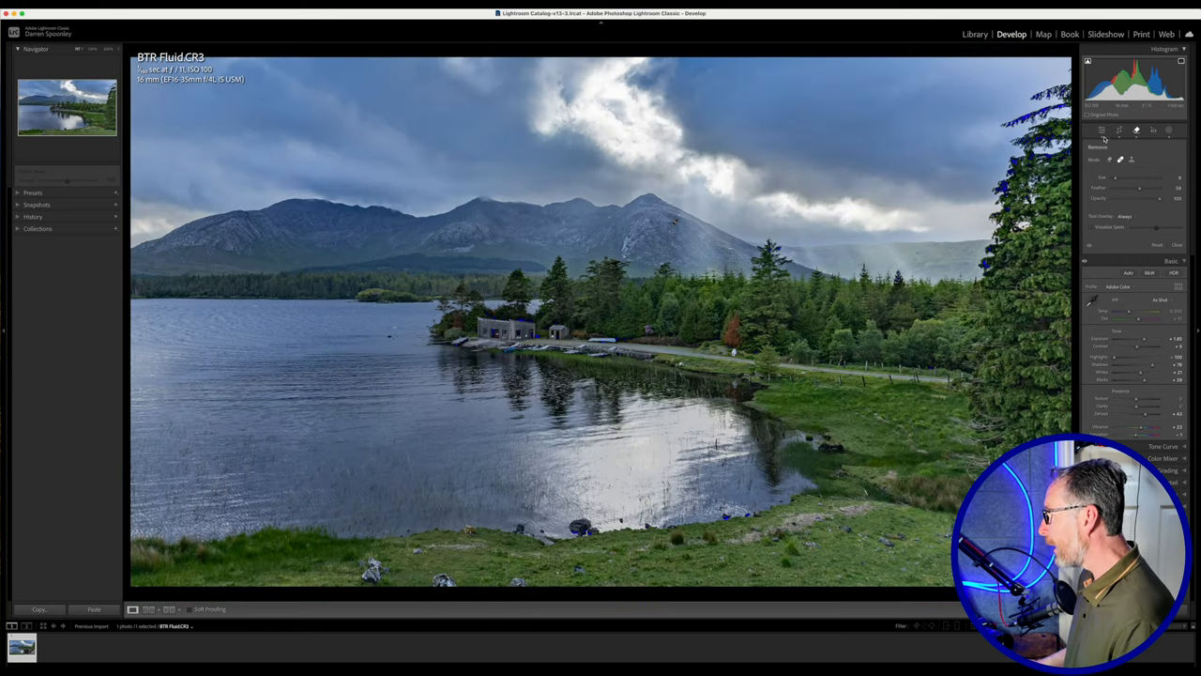
- Close the Remove tool without changes, returning to the Basic panel
left_click(1103, 130)
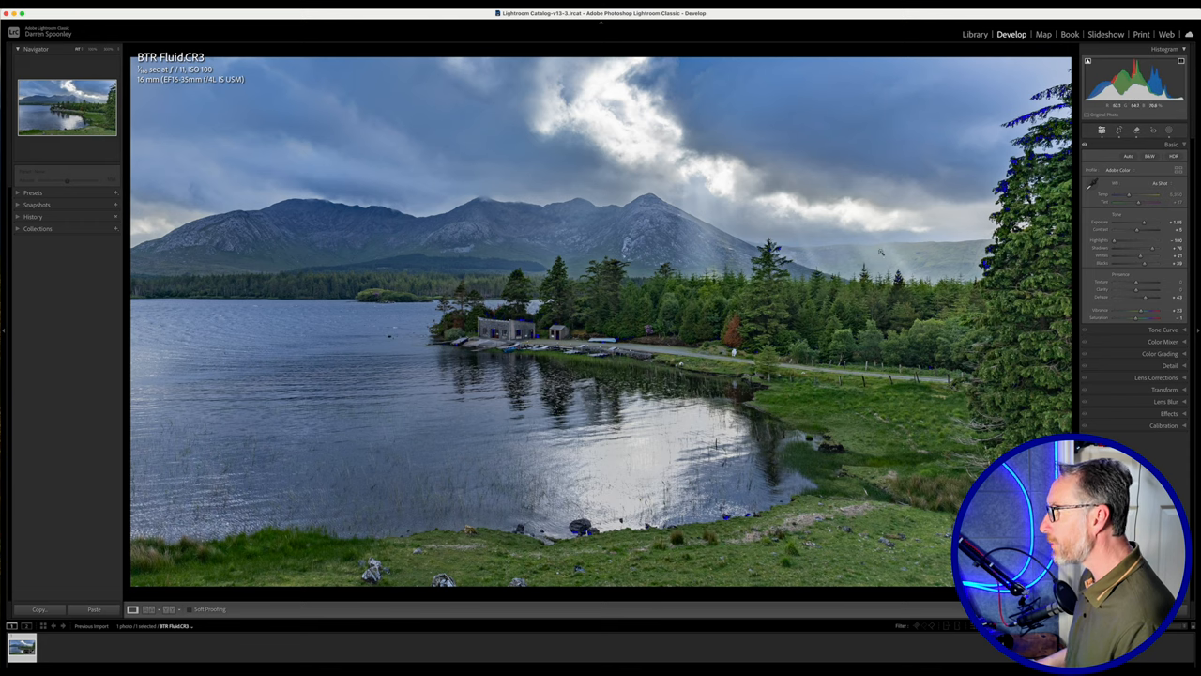
mouse_move(620, 257)
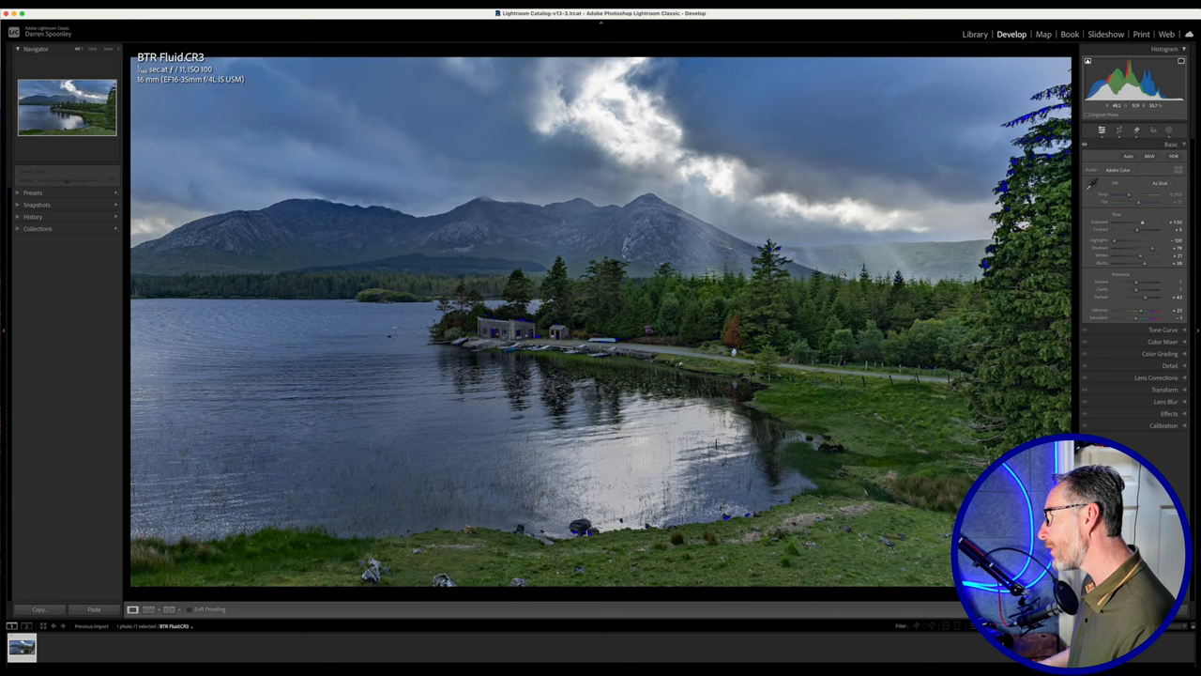
mouse_move(901, 227)
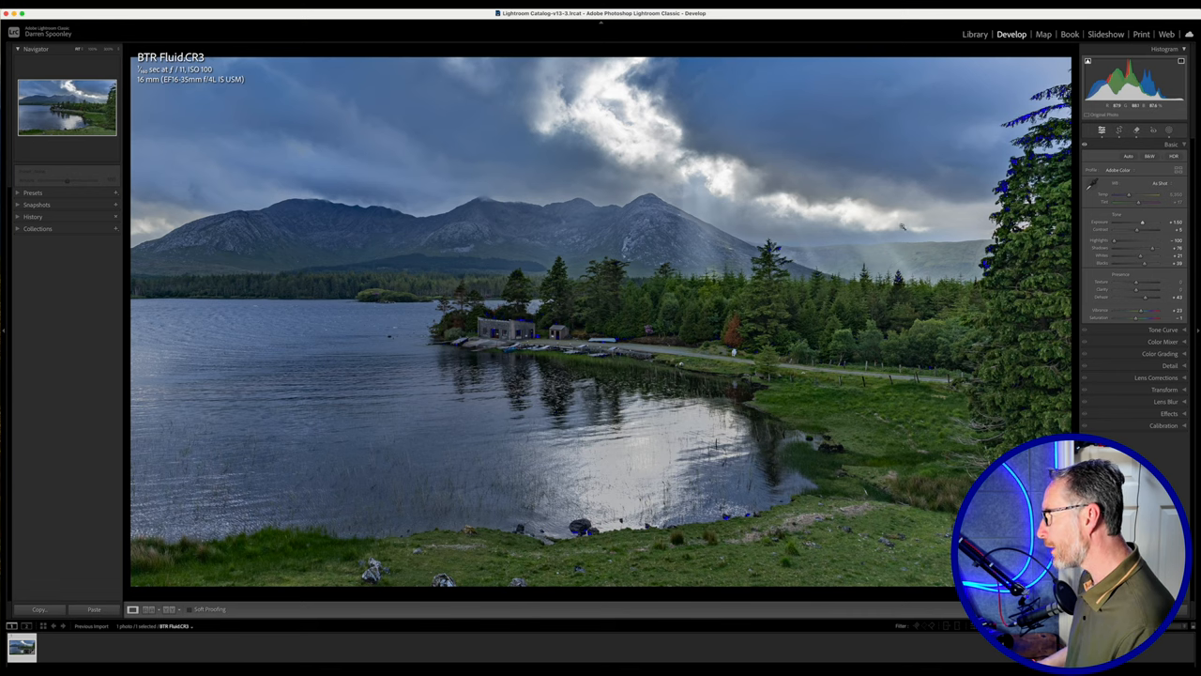
mouse_move(873, 292)
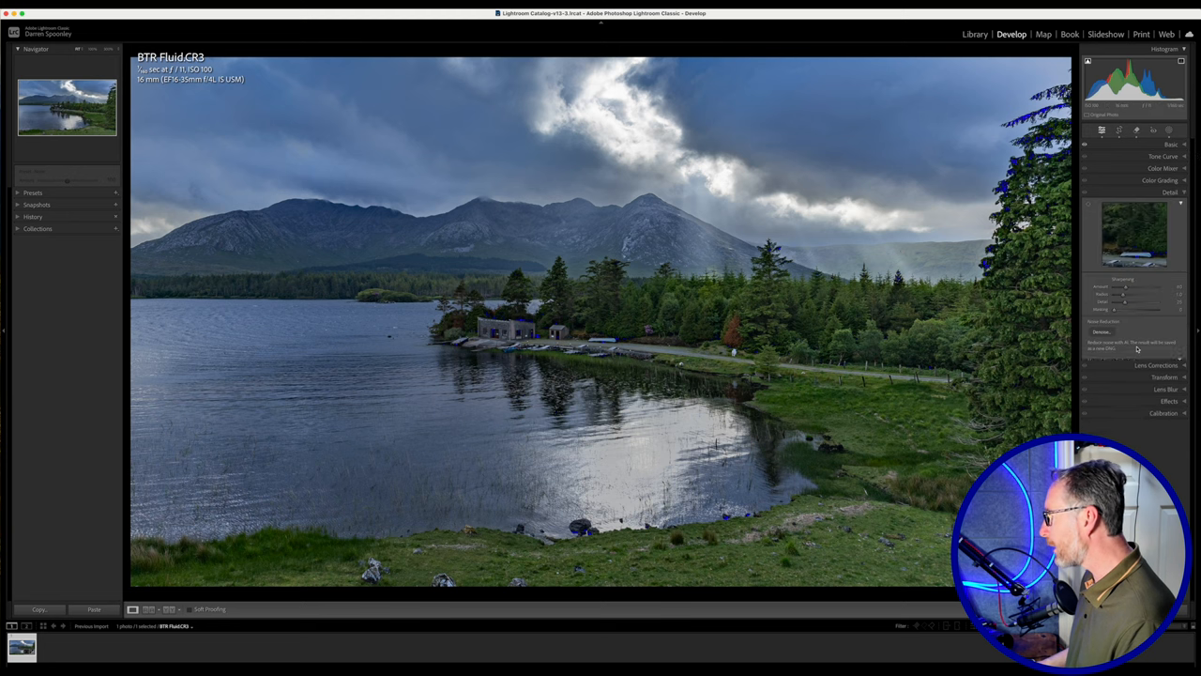
- Launch AI Denoise from the Detail panel, opening the Enhance preview at amount 50
left_click(1102, 331)
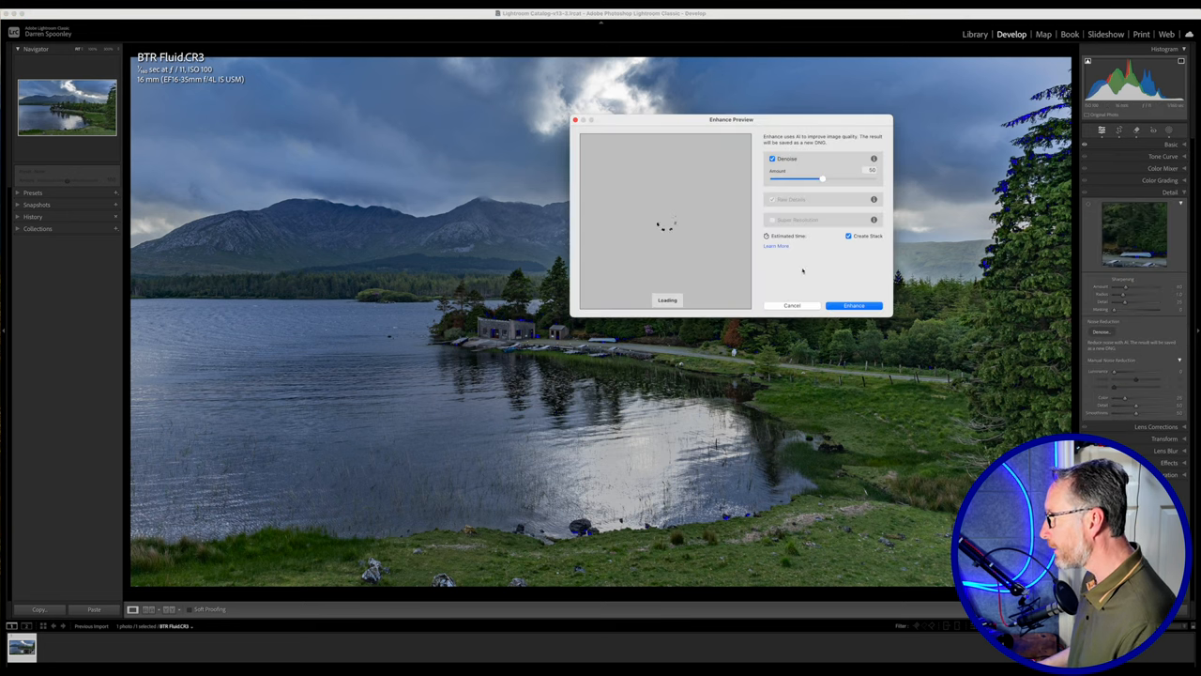